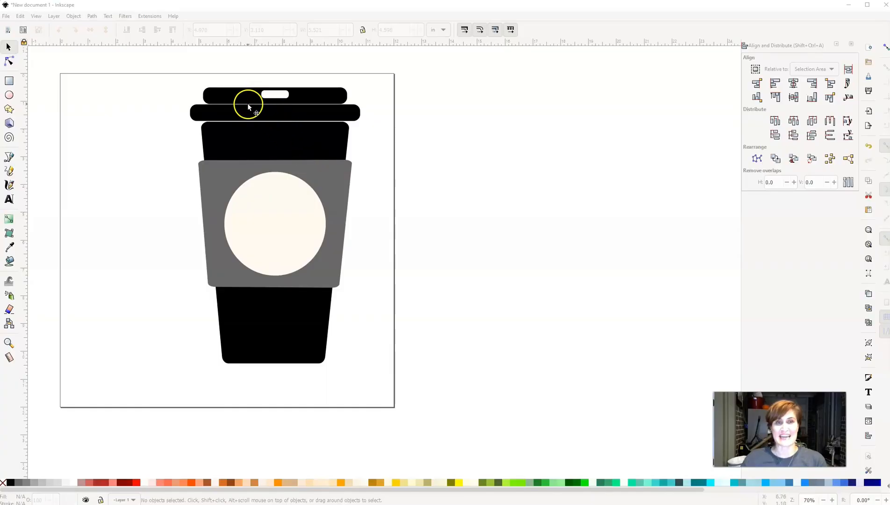
{"action": "mouse_move", "coordinate": [203, 60]}
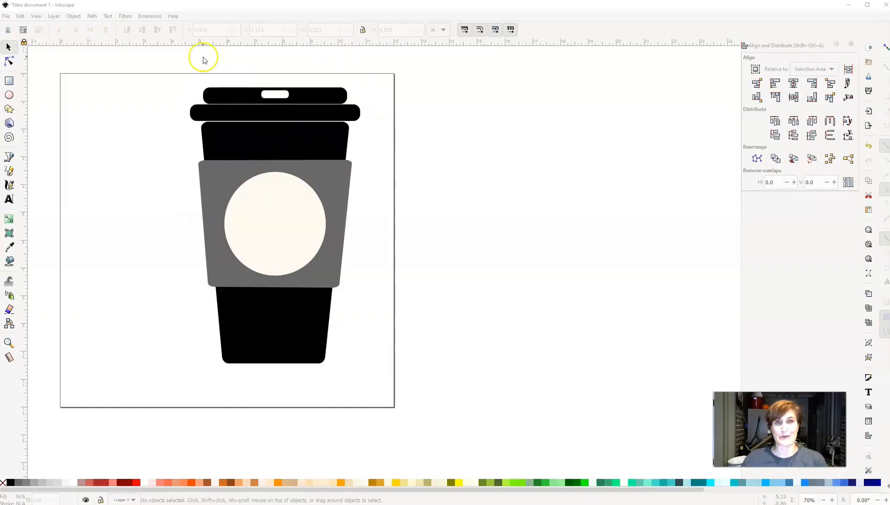
{"action": "mouse_move", "coordinate": [166, 67]}
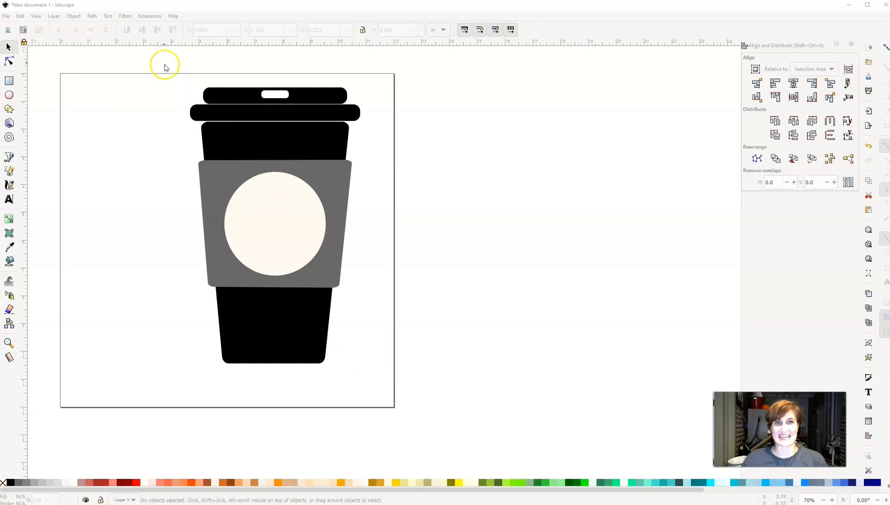
Select the whole finished reference cup and move it off the page to the right.
{"action": "key", "text": "ctrl+a"}
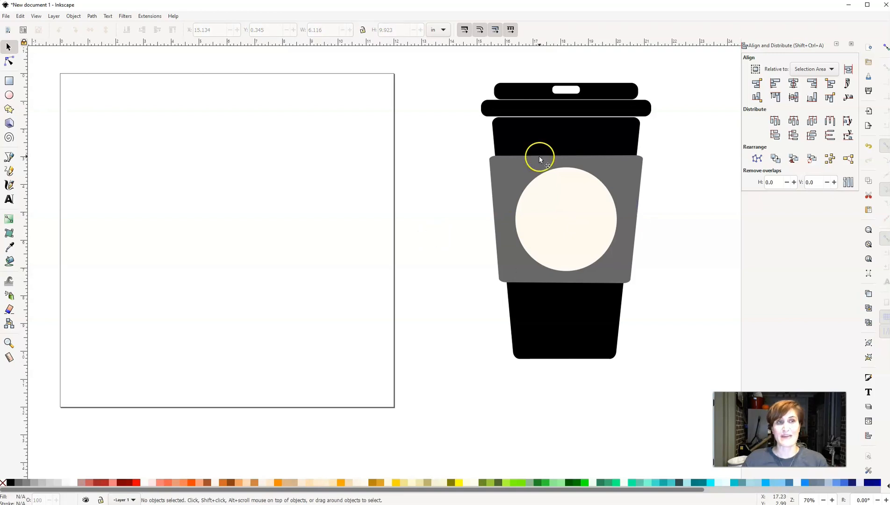
{"action": "mouse_move", "coordinate": [559, 203]}
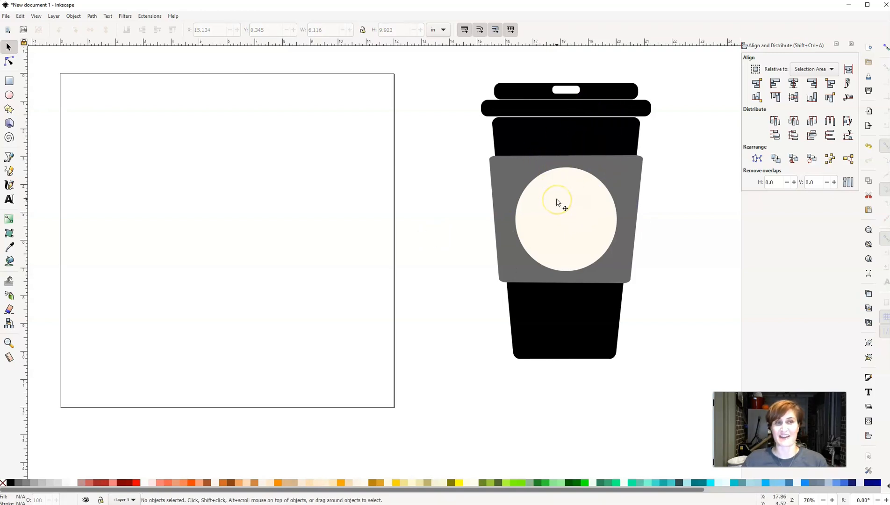
{"action": "mouse_move", "coordinate": [479, 159]}
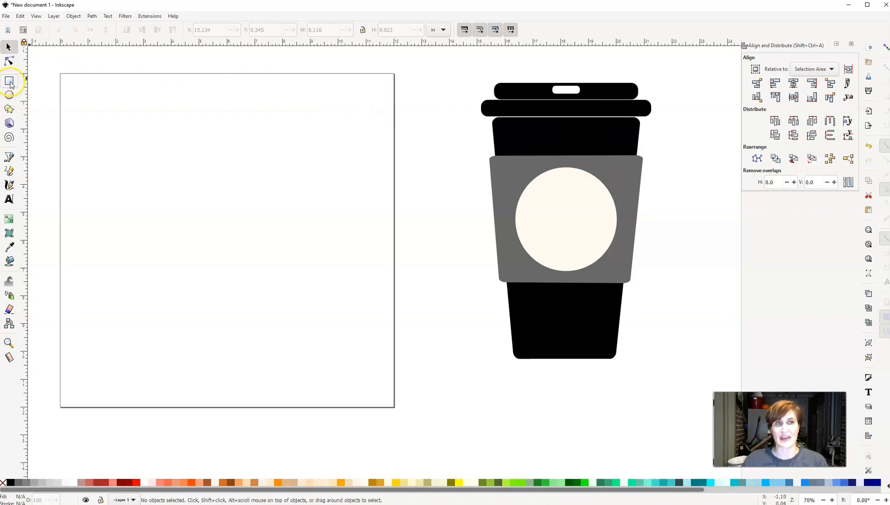
Draw a tall black rounded rectangle and convert it to an editable path.
{"action": "left_click", "coordinate": [10, 83]}
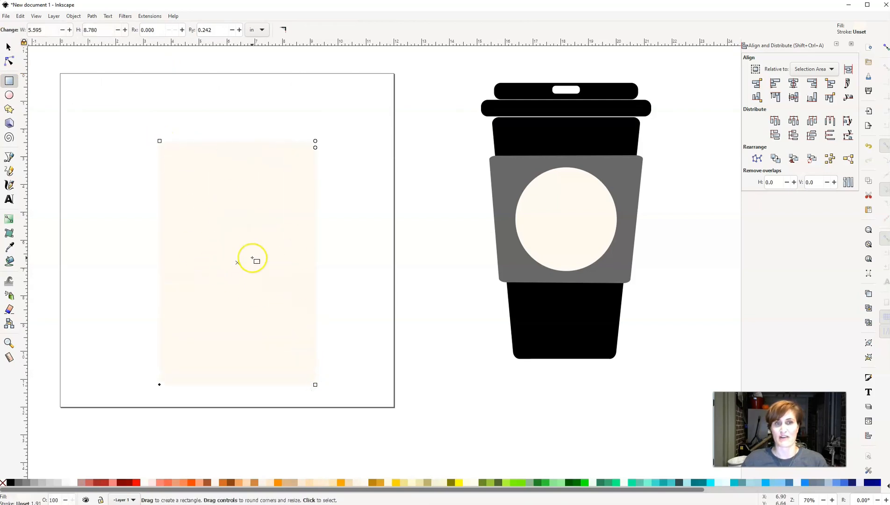
{"action": "mouse_move", "coordinate": [220, 187]}
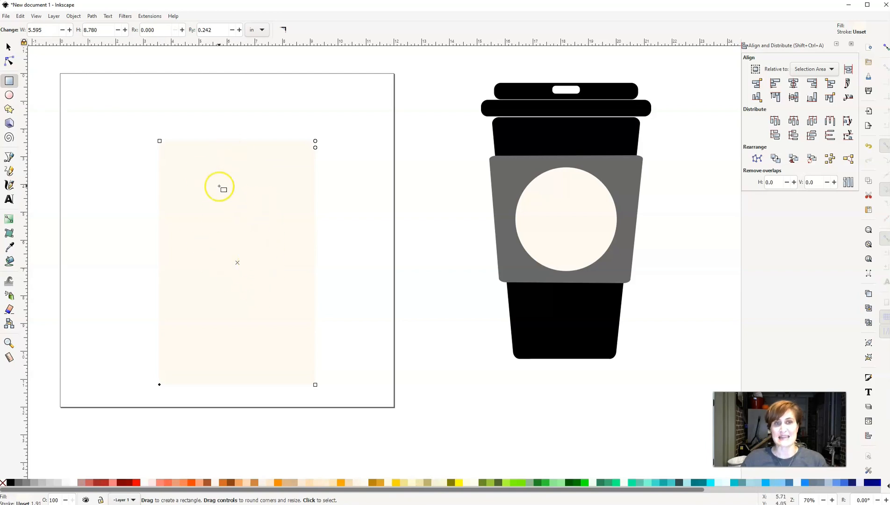
{"action": "mouse_move", "coordinate": [234, 298]}
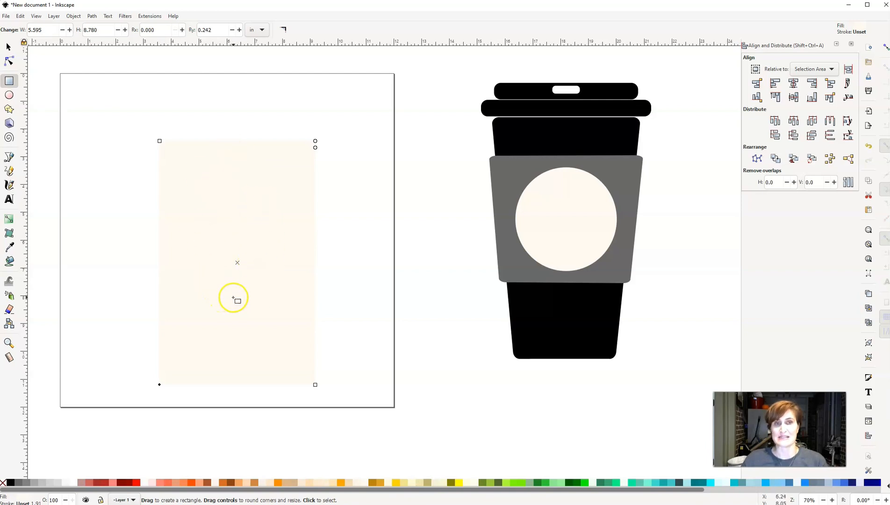
{"action": "mouse_move", "coordinate": [8, 482]}
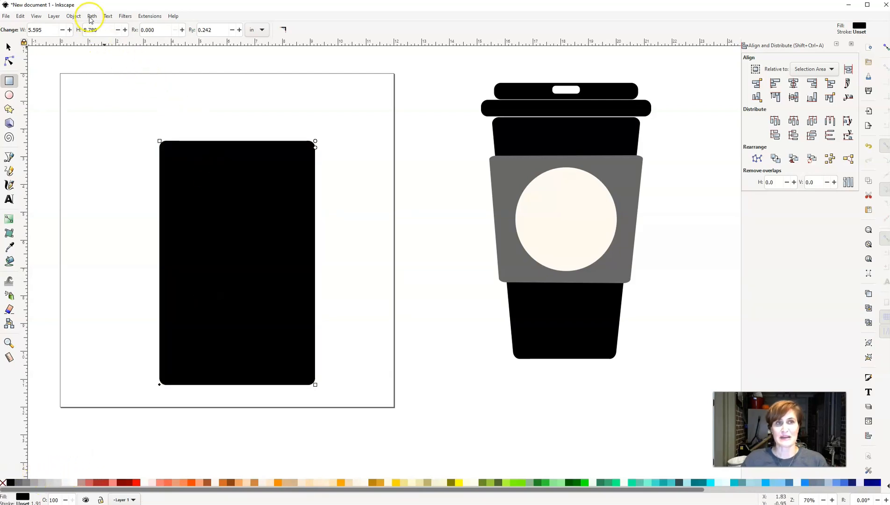
{"action": "left_click", "coordinate": [92, 15]}
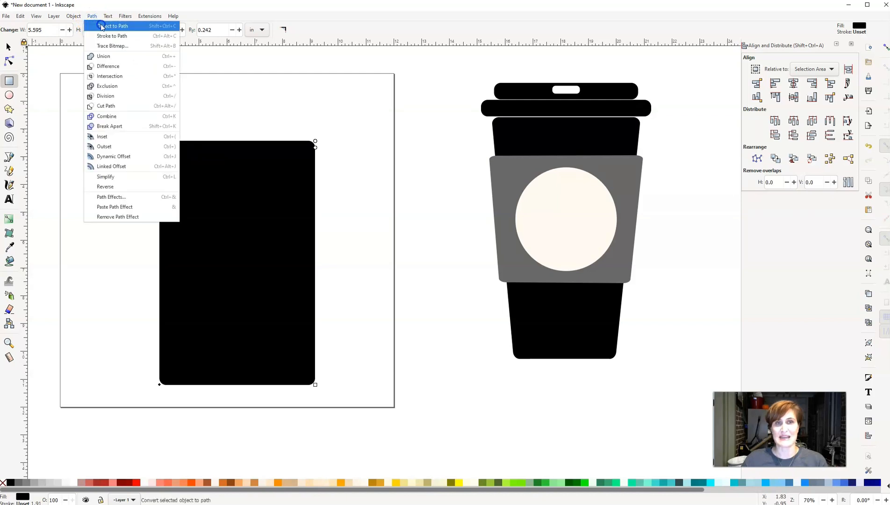
{"action": "left_click", "coordinate": [113, 26]}
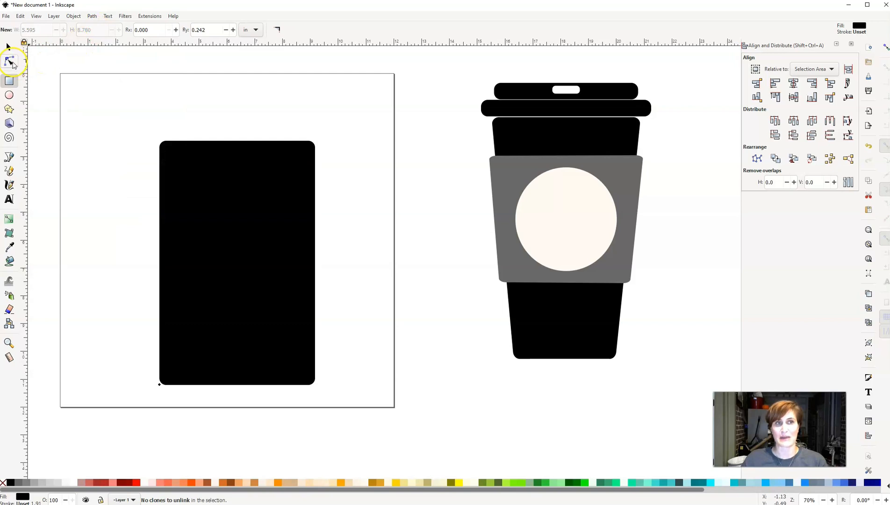
{"action": "mouse_move", "coordinate": [9, 62]}
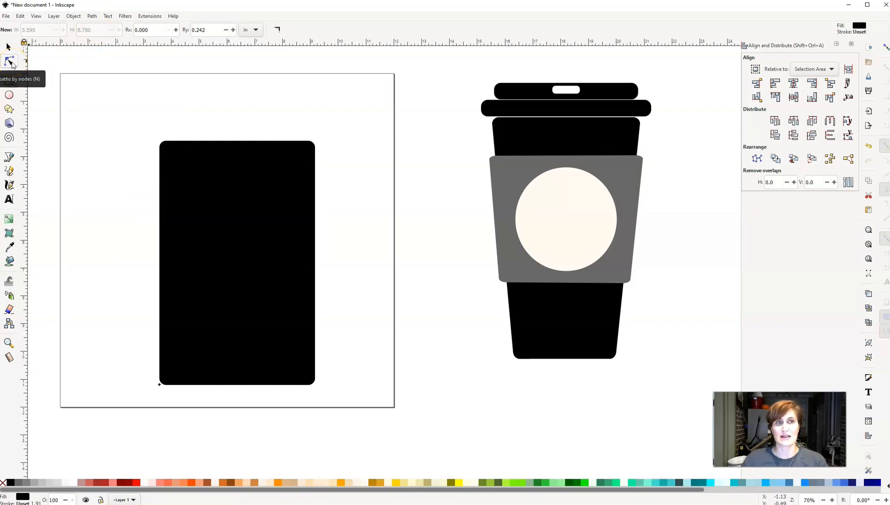
Drag the bottom corner nodes inward so the rectangle tapers into a cup body.
{"action": "left_click", "coordinate": [9, 61]}
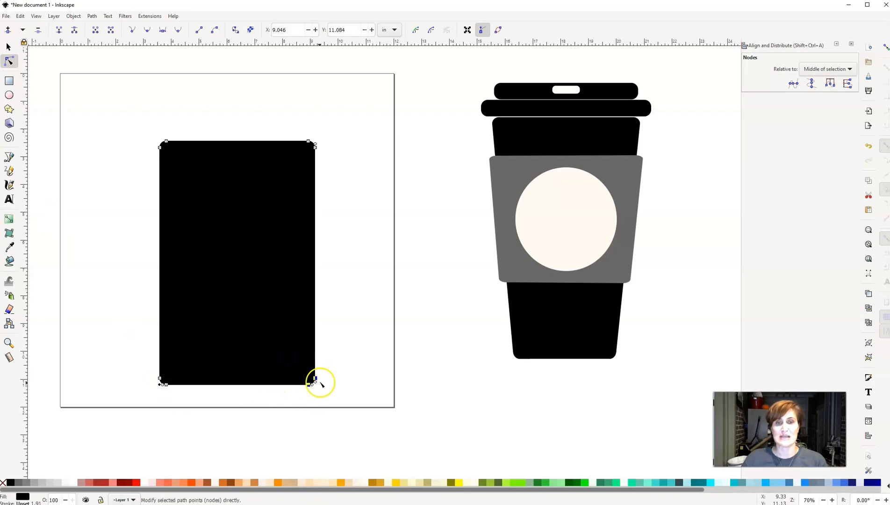
{"action": "mouse_move", "coordinate": [296, 395]}
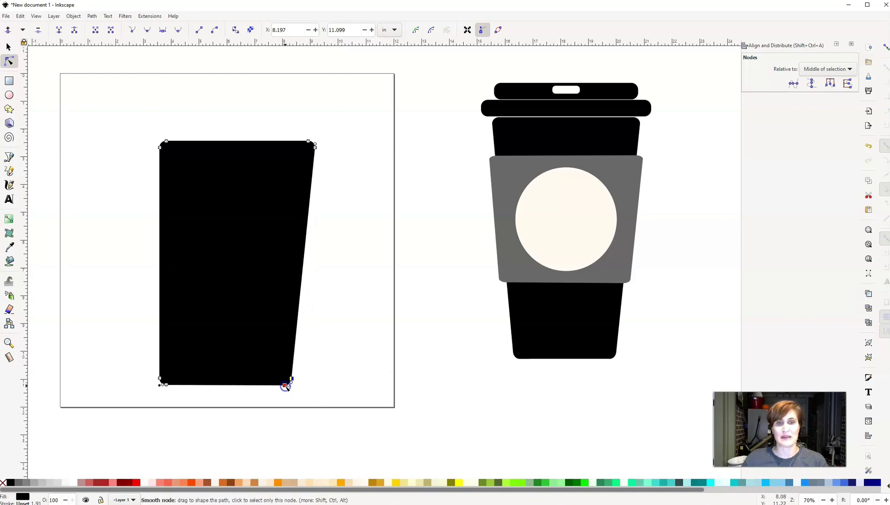
{"action": "left_click", "coordinate": [161, 382]}
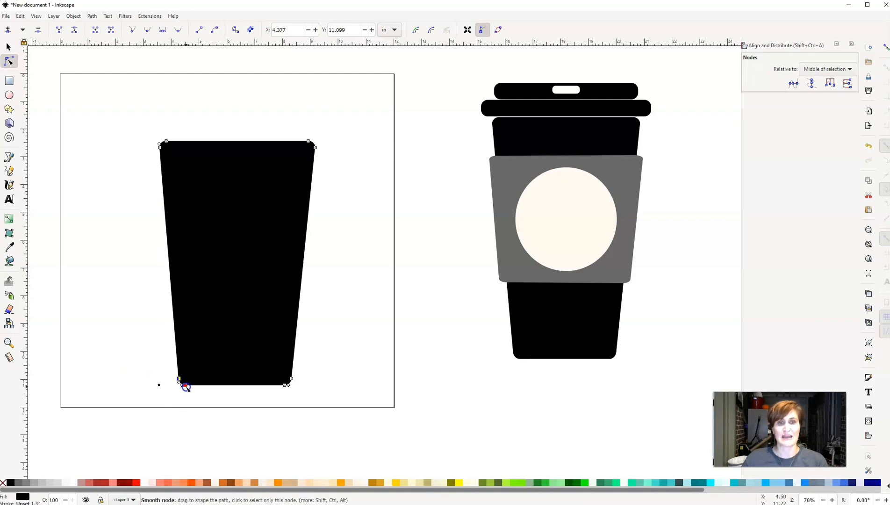
{"action": "mouse_move", "coordinate": [222, 386]}
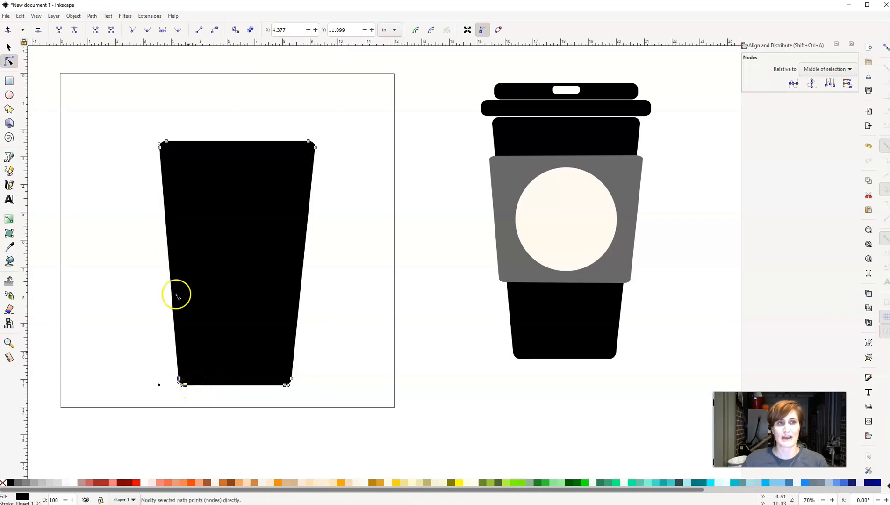
{"action": "mouse_move", "coordinate": [9, 81]}
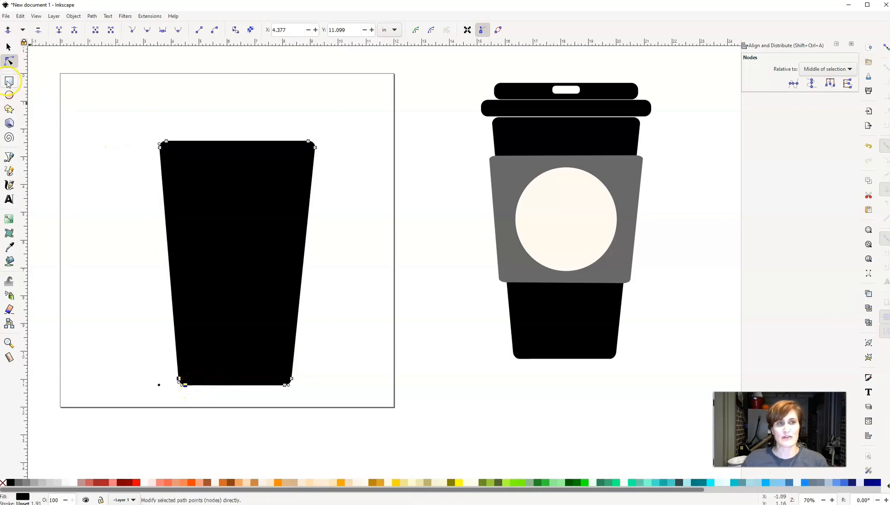
Draw a thin black lid bar above the cup and widen it over the body.
{"action": "left_click", "coordinate": [9, 83]}
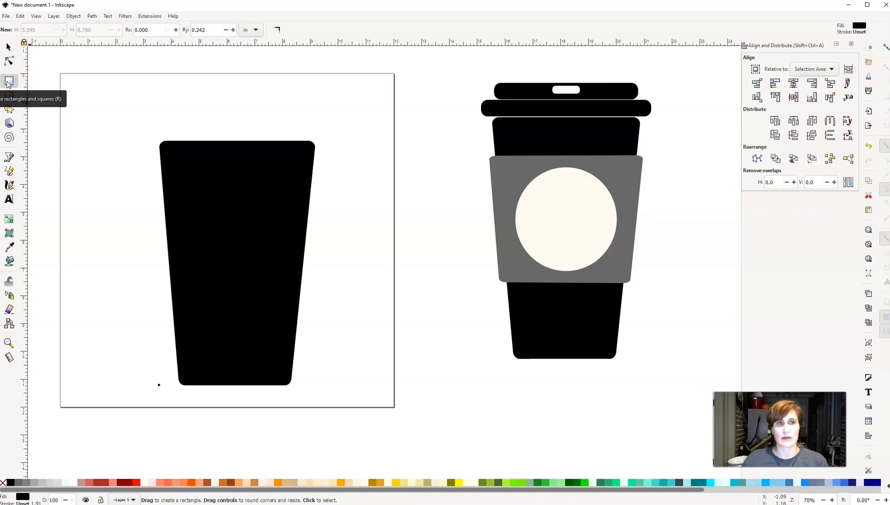
{"action": "left_click_drag", "start_coordinate": [147, 105], "coordinate": [296, 123]}
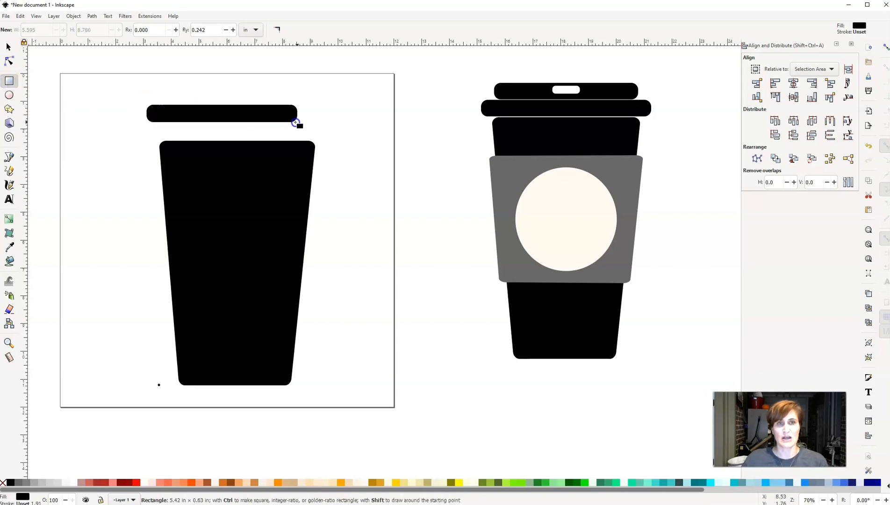
{"action": "left_click_drag", "start_coordinate": [296, 122], "coordinate": [323, 123]}
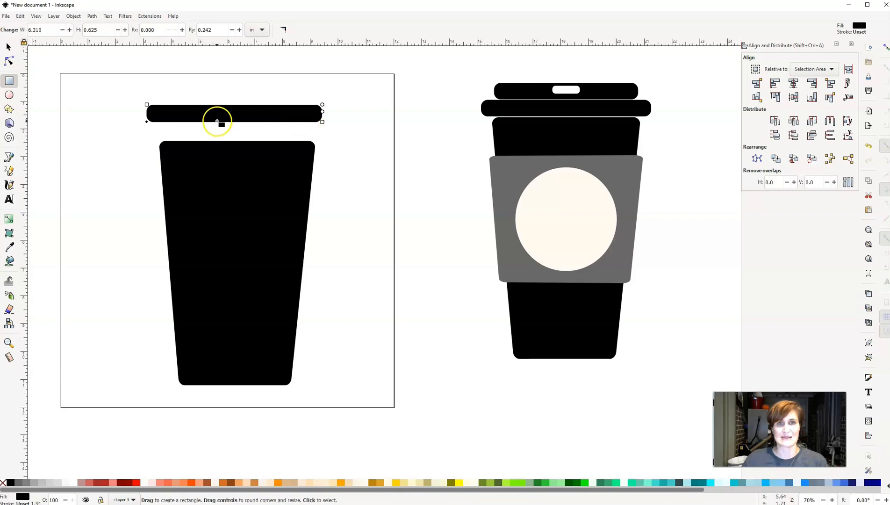
{"action": "mouse_move", "coordinate": [129, 129]}
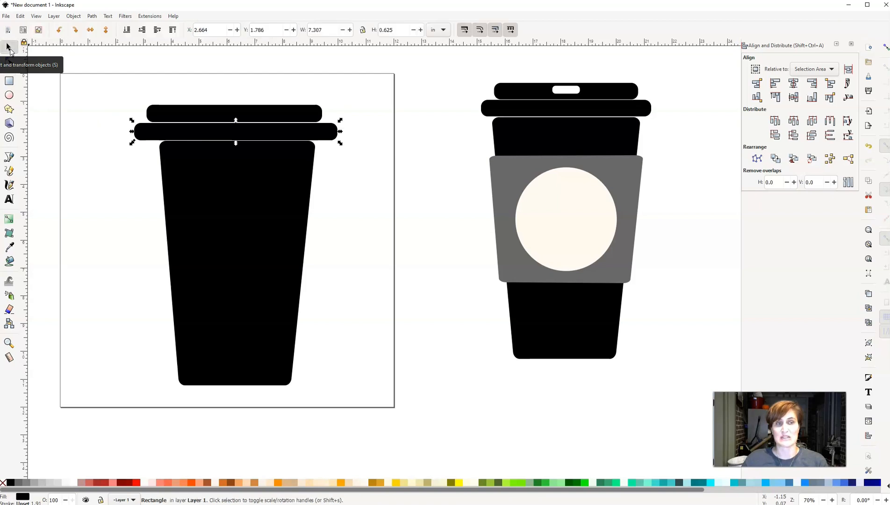
{"action": "mouse_move", "coordinate": [340, 131]}
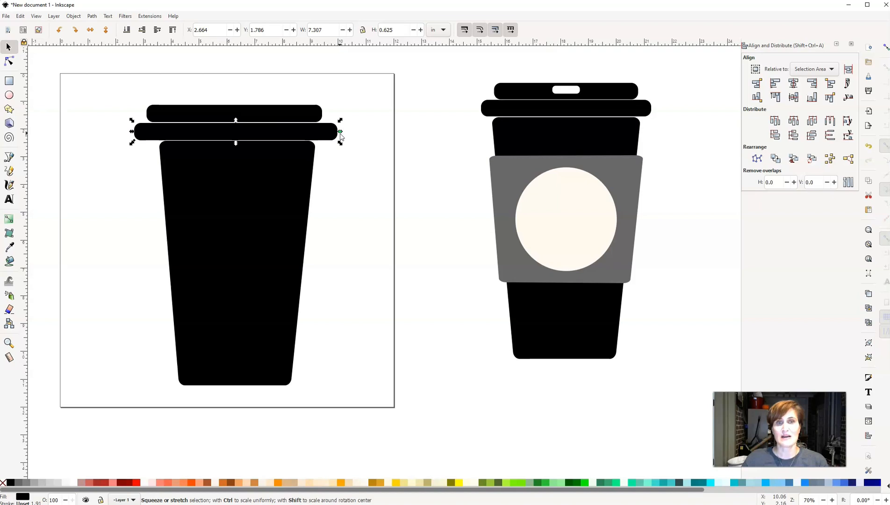
{"action": "mouse_move", "coordinate": [340, 134]}
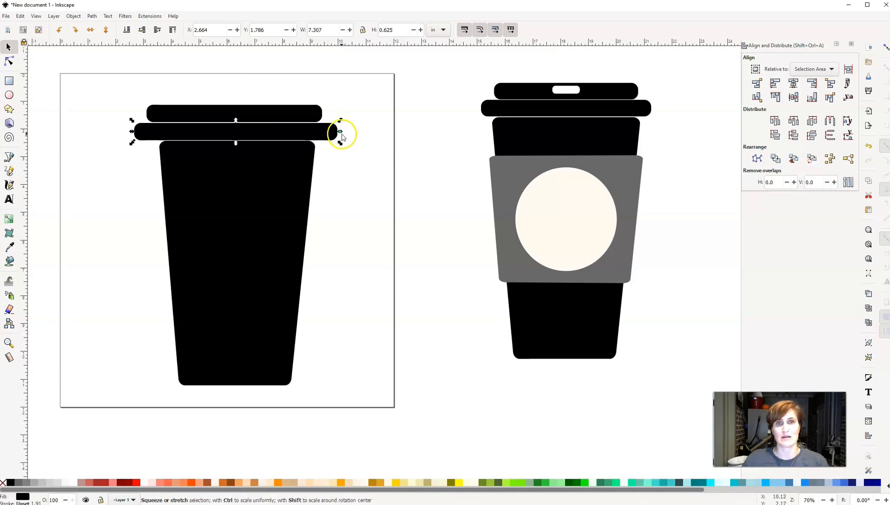
Adjust both lid bars' widths so the top bar is slightly narrower than the lower band.
{"action": "left_click_drag", "start_coordinate": [341, 132], "coordinate": [299, 137]}
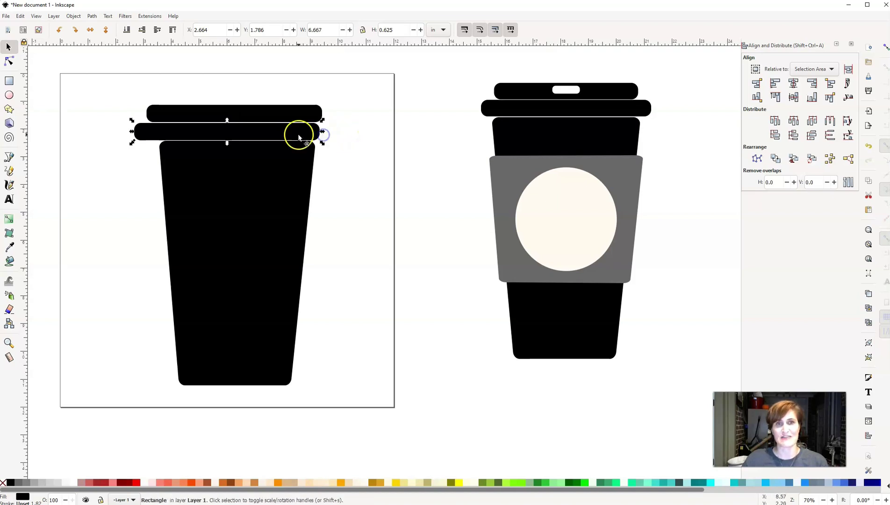
{"action": "left_click_drag", "start_coordinate": [299, 134], "coordinate": [311, 137]}
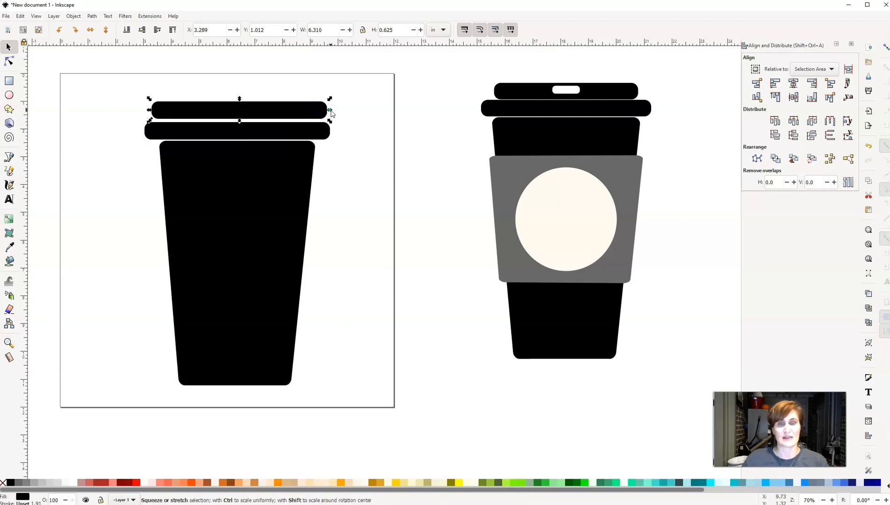
{"action": "left_click_drag", "start_coordinate": [330, 110], "coordinate": [329, 111]}
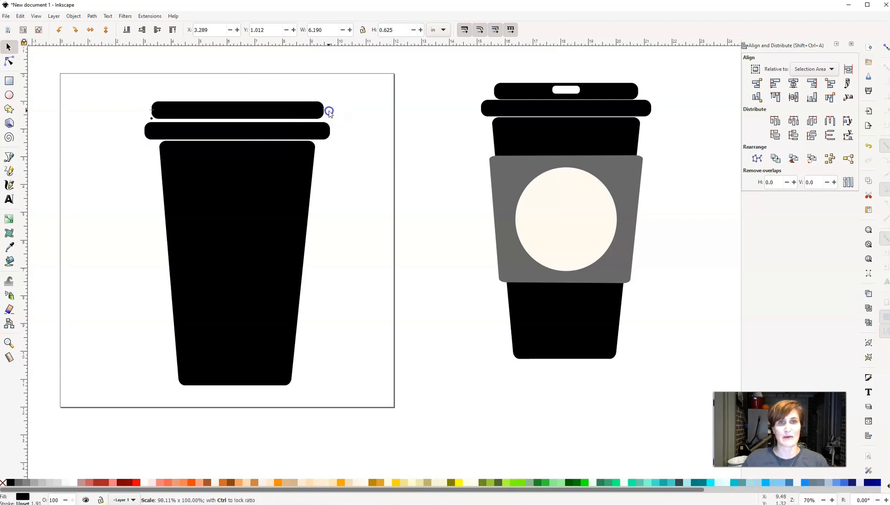
{"action": "left_click_drag", "start_coordinate": [328, 111], "coordinate": [293, 116]}
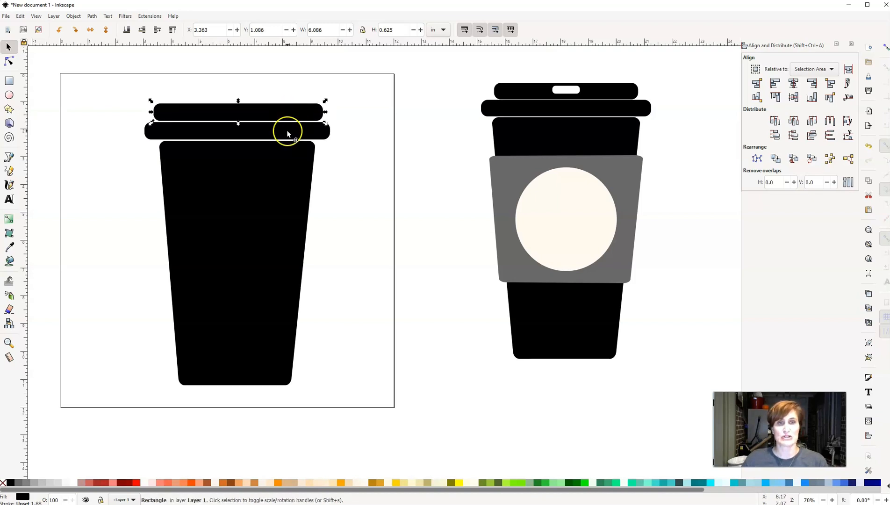
{"action": "mouse_move", "coordinate": [273, 155]}
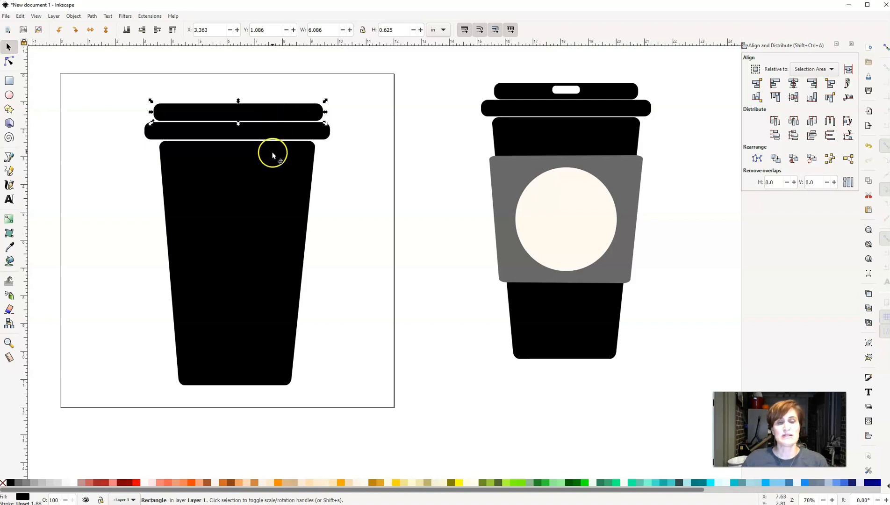
{"action": "mouse_move", "coordinate": [213, 155]}
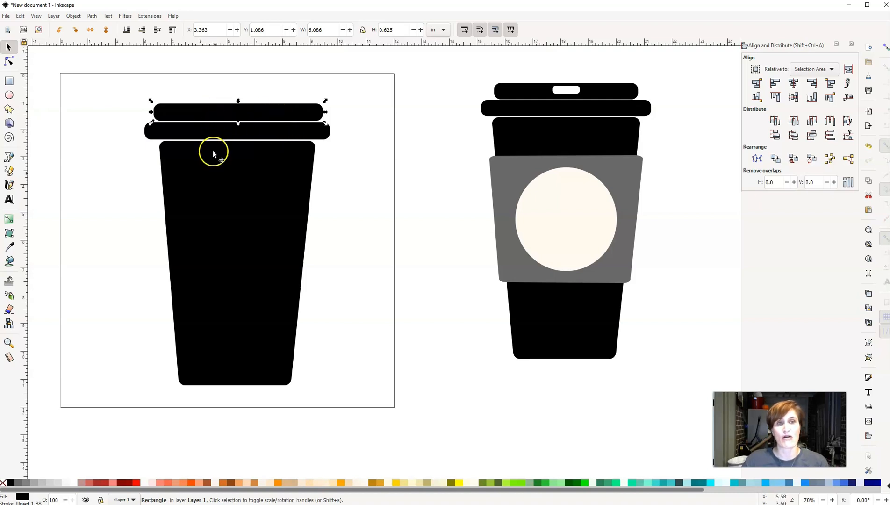
Select both lid bars and the cup body together and bring up the Object commands.
{"action": "left_click_drag", "start_coordinate": [109, 83], "coordinate": [222, 186]}
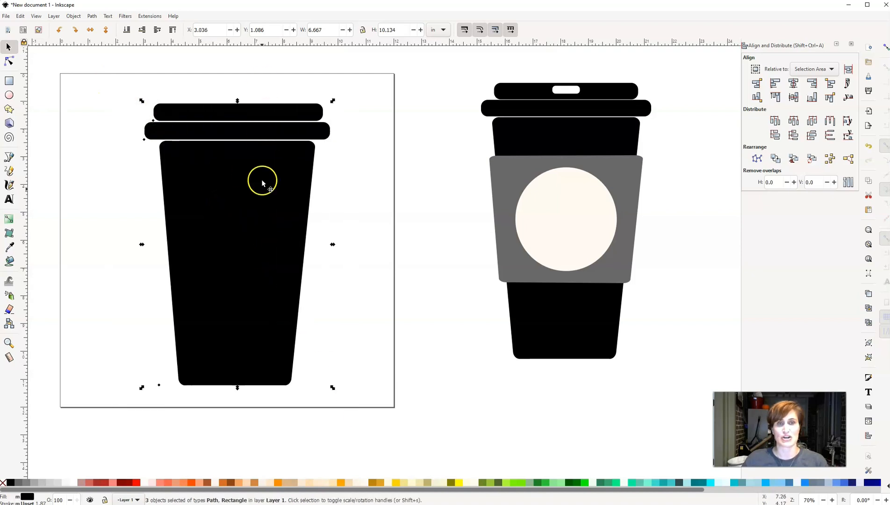
{"action": "mouse_move", "coordinate": [198, 115]}
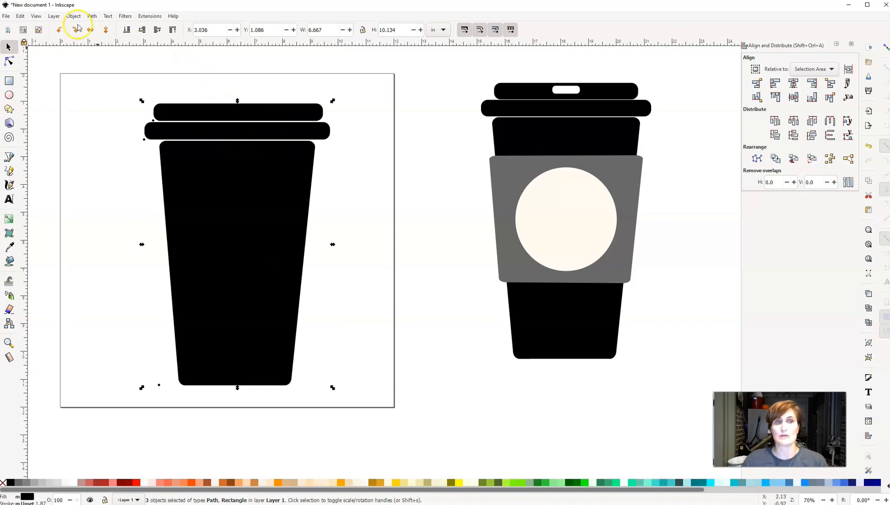
{"action": "left_click", "coordinate": [73, 15]}
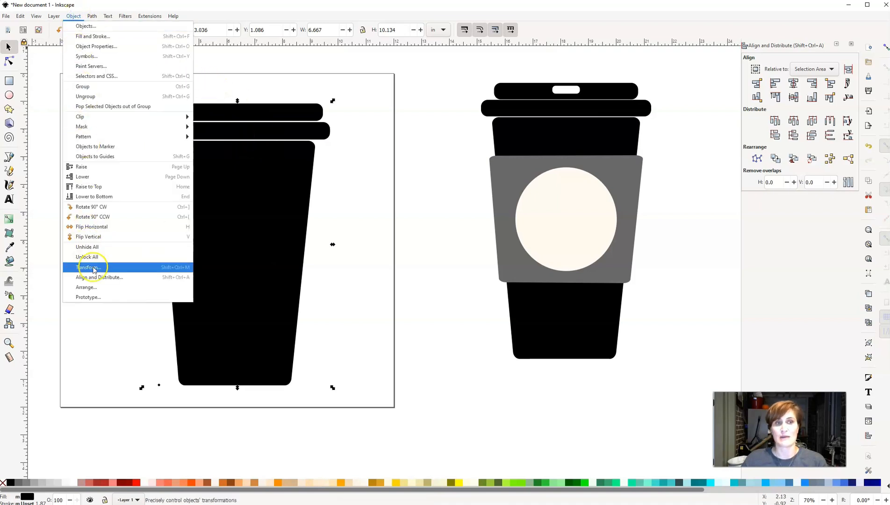
{"action": "mouse_move", "coordinate": [716, 70]}
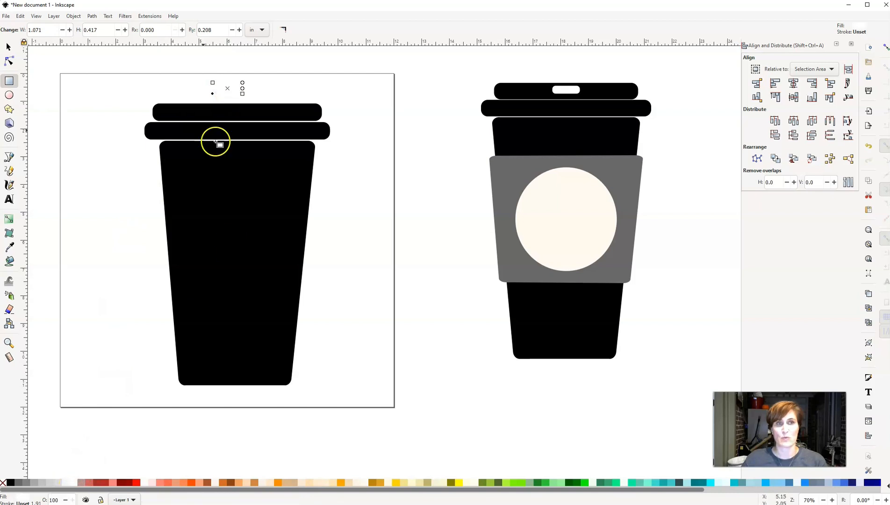
Move the slot onto the top lid bar and centre all pieces on a vertical axis.
{"action": "left_click", "coordinate": [235, 131]}
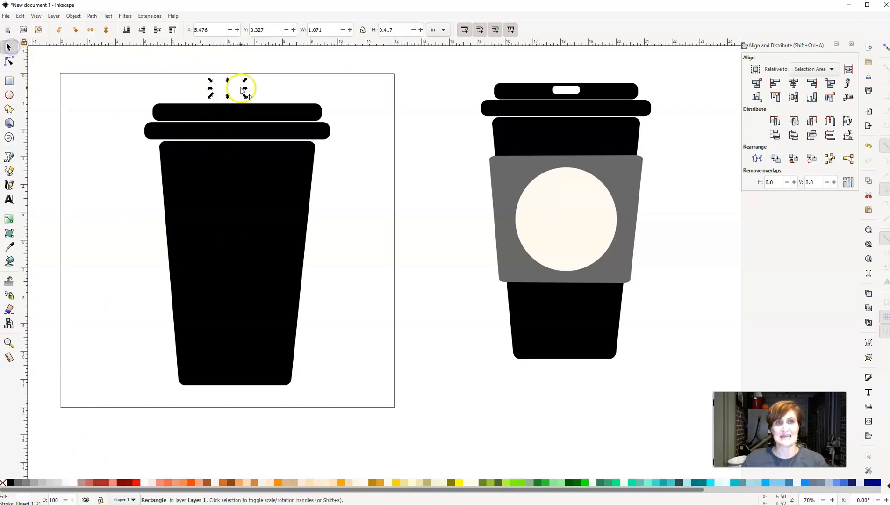
{"action": "left_click_drag", "start_coordinate": [239, 88], "coordinate": [239, 110]}
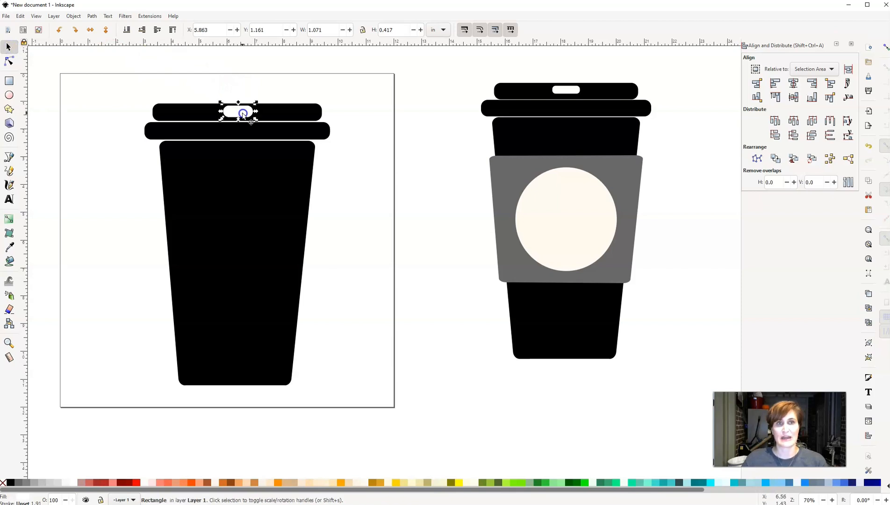
{"action": "left_click_drag", "start_coordinate": [245, 117], "coordinate": [293, 189]}
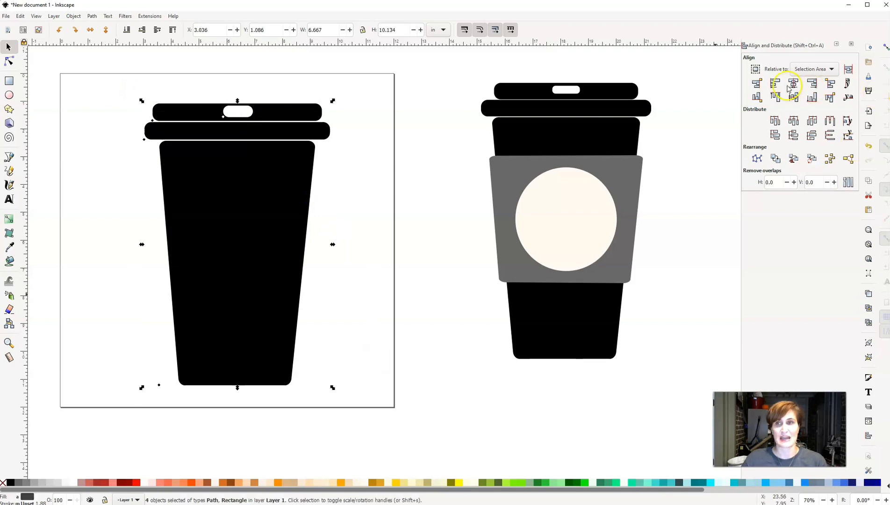
{"action": "left_click", "coordinate": [361, 113]}
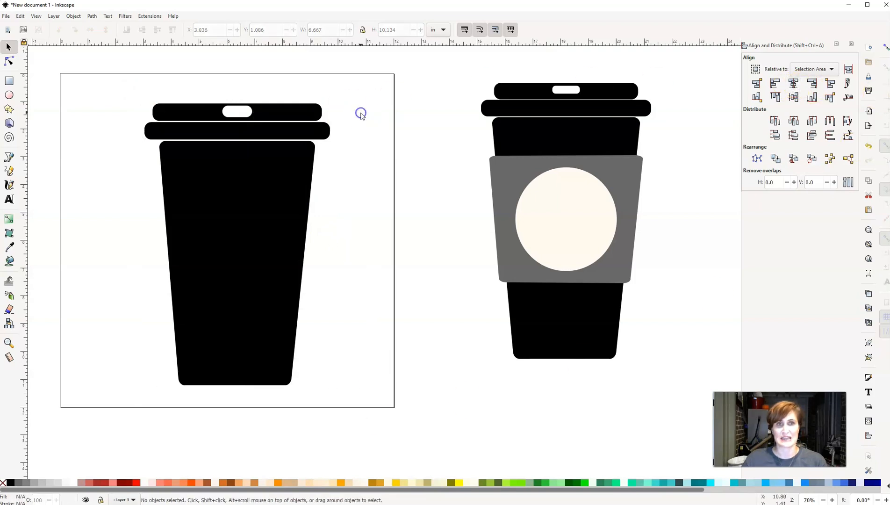
{"action": "mouse_move", "coordinate": [238, 112]}
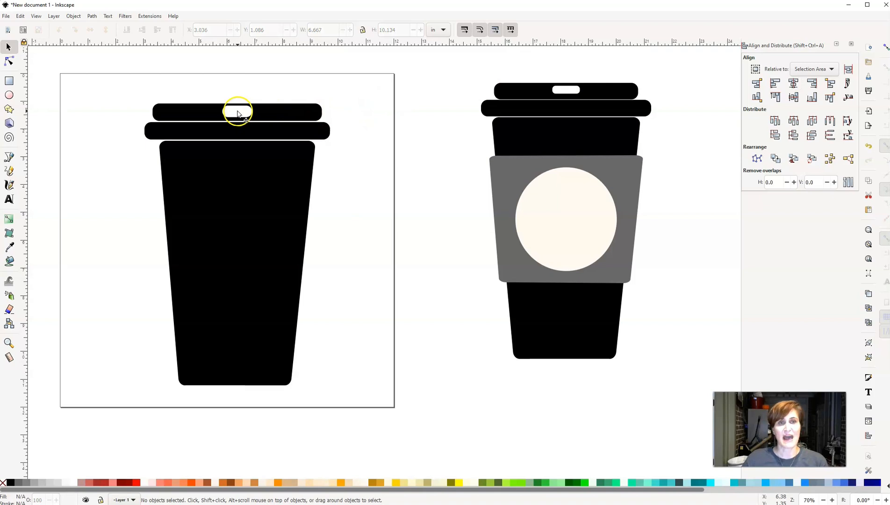
Subtract the slot from the top lid bar with Path Difference, leaving a hole, then deselect.
{"action": "left_click", "coordinate": [238, 112]}
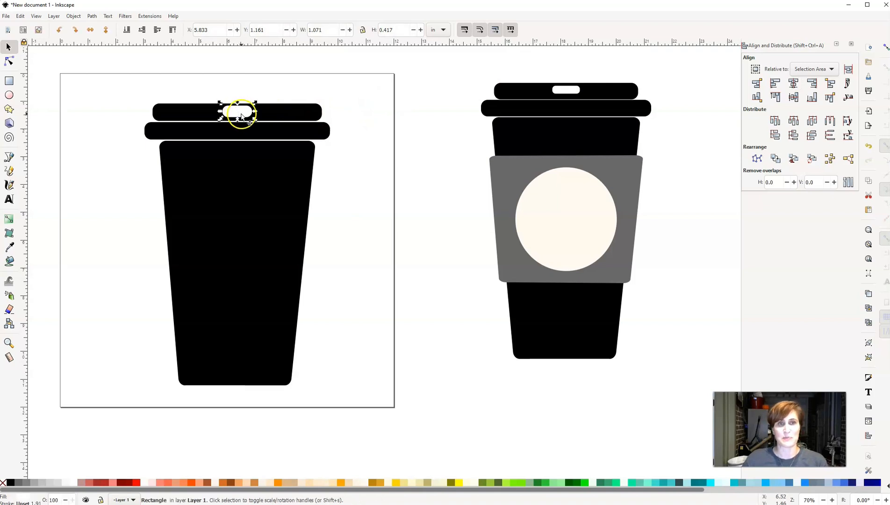
{"action": "mouse_move", "coordinate": [275, 115]}
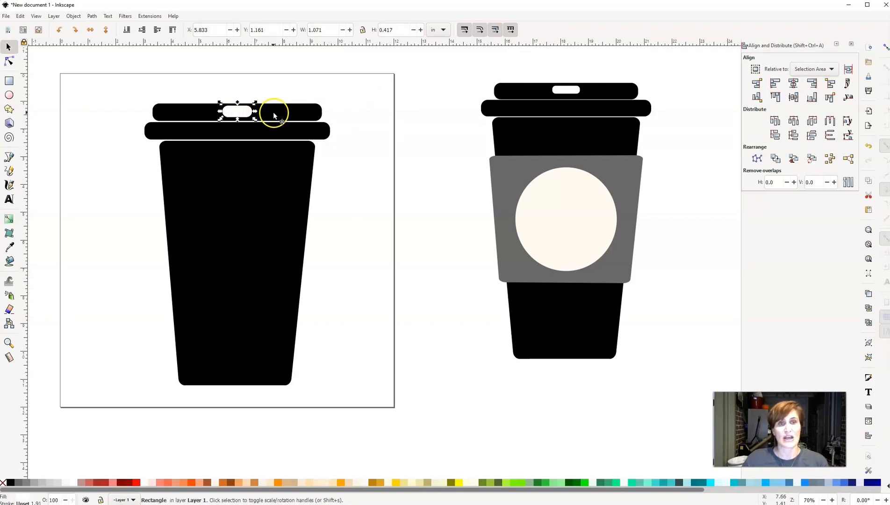
{"action": "mouse_move", "coordinate": [242, 112]}
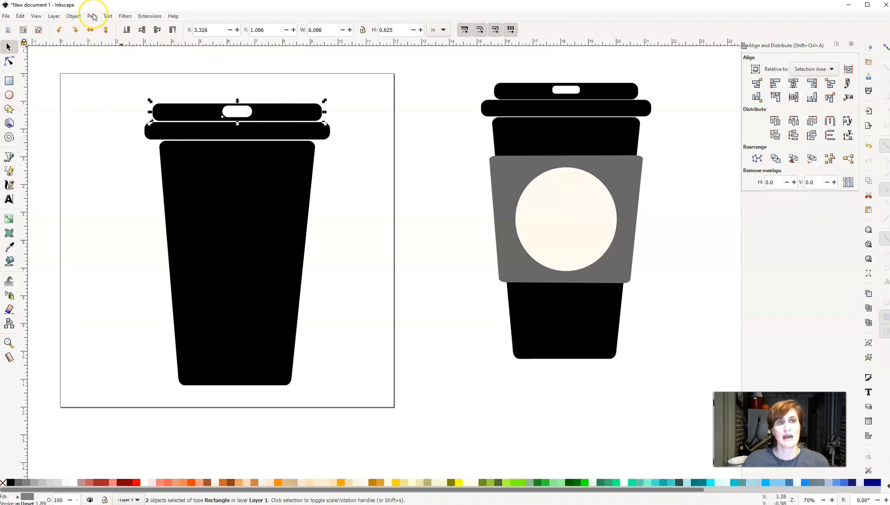
{"action": "left_click", "coordinate": [92, 15]}
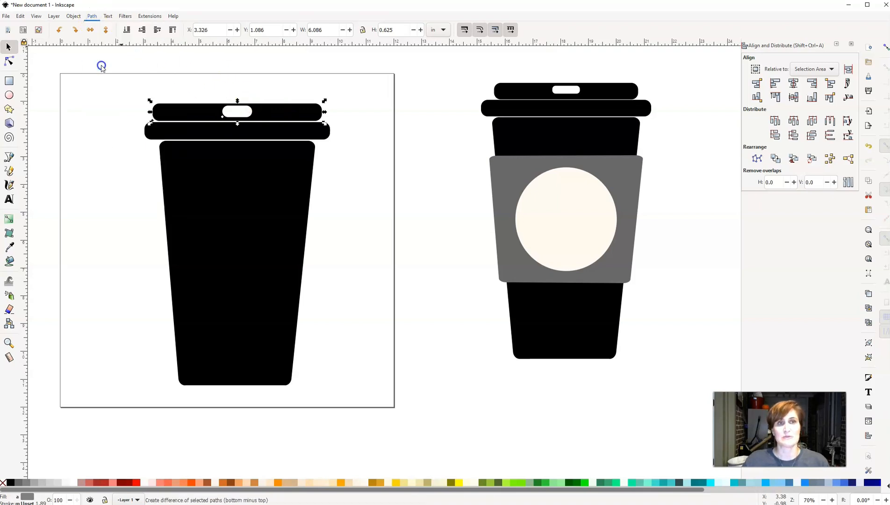
{"action": "left_click_drag", "start_coordinate": [238, 112], "coordinate": [274, 98]}
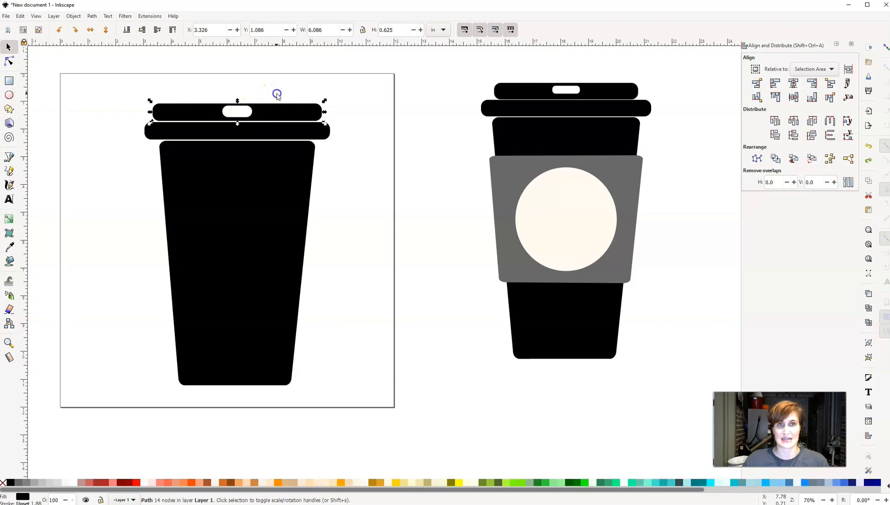
{"action": "left_click", "coordinate": [181, 197]}
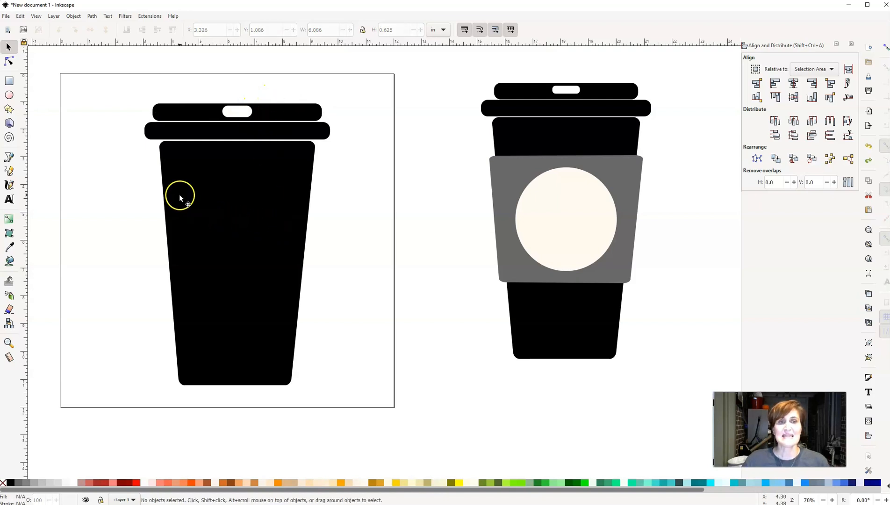
{"action": "mouse_move", "coordinate": [307, 288]}
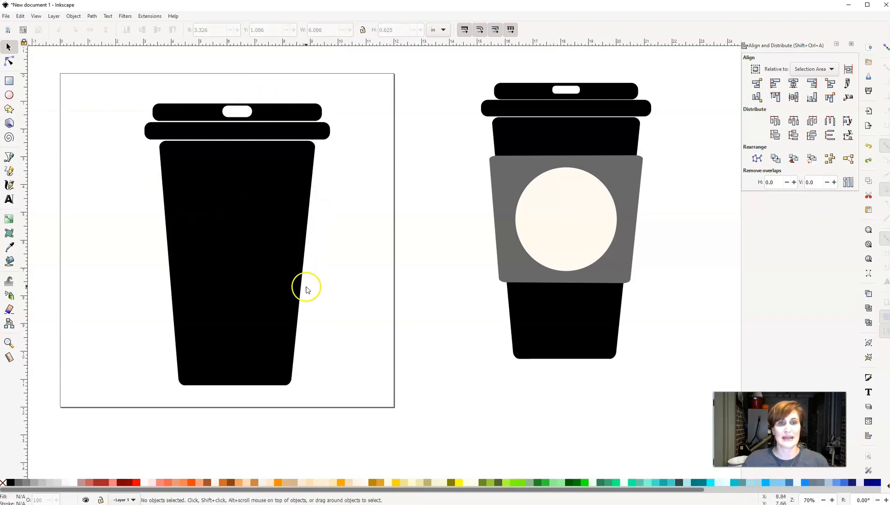
{"action": "mouse_move", "coordinate": [230, 247]}
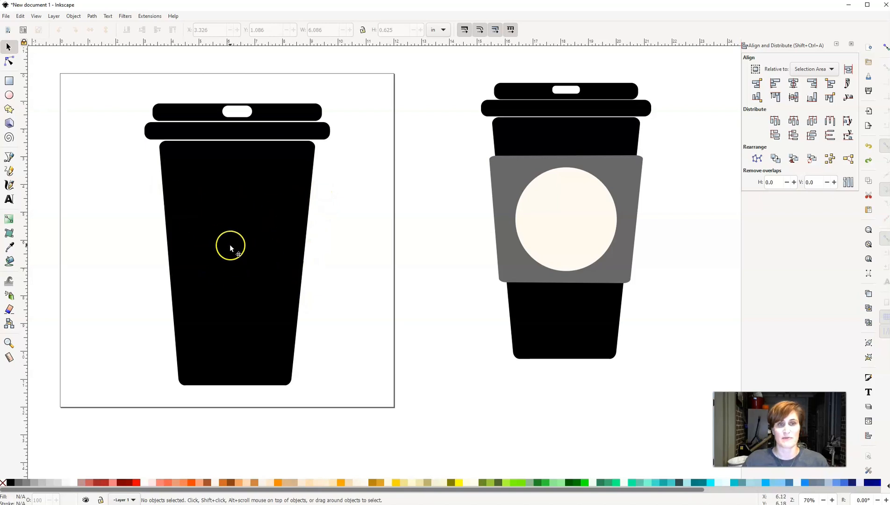
Make a light grey copy of the cup body as a sleeve and select it for adjusting.
{"action": "left_click", "coordinate": [237, 233]}
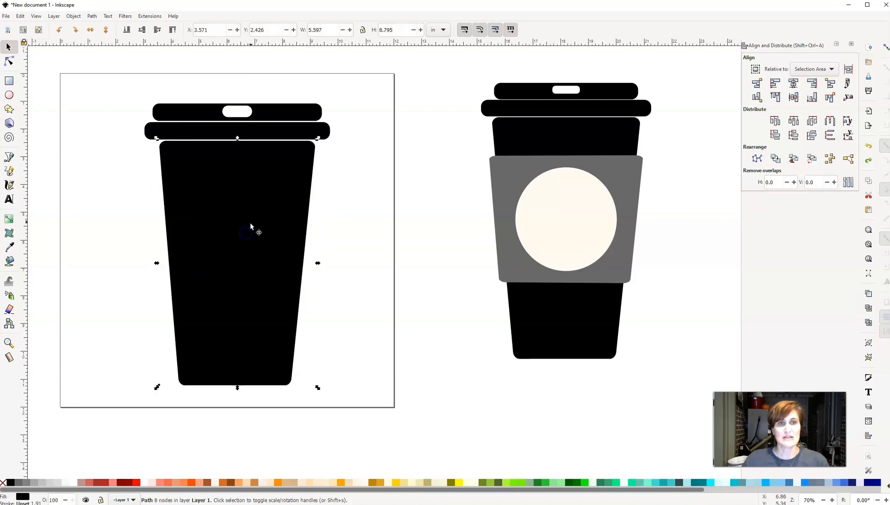
{"action": "mouse_move", "coordinate": [199, 386]}
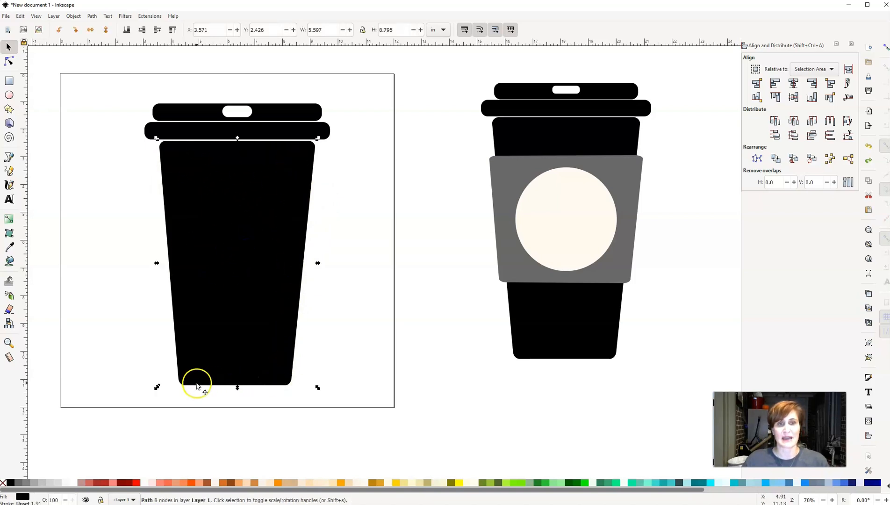
{"action": "mouse_move", "coordinate": [270, 230]}
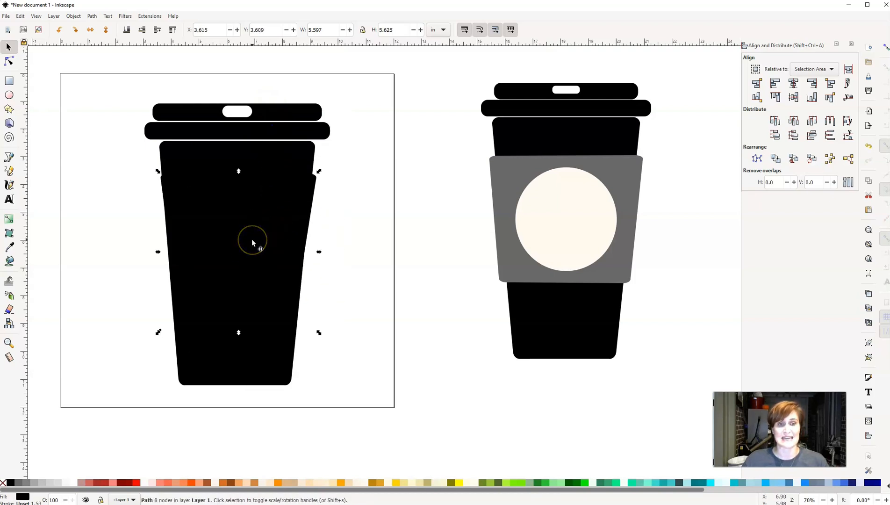
{"action": "left_click", "coordinate": [31, 483]}
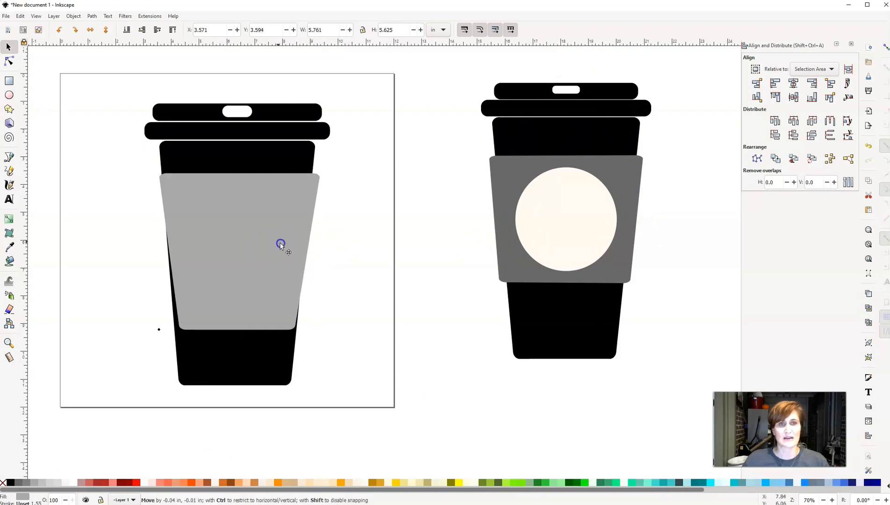
{"action": "left_click", "coordinate": [281, 243]}
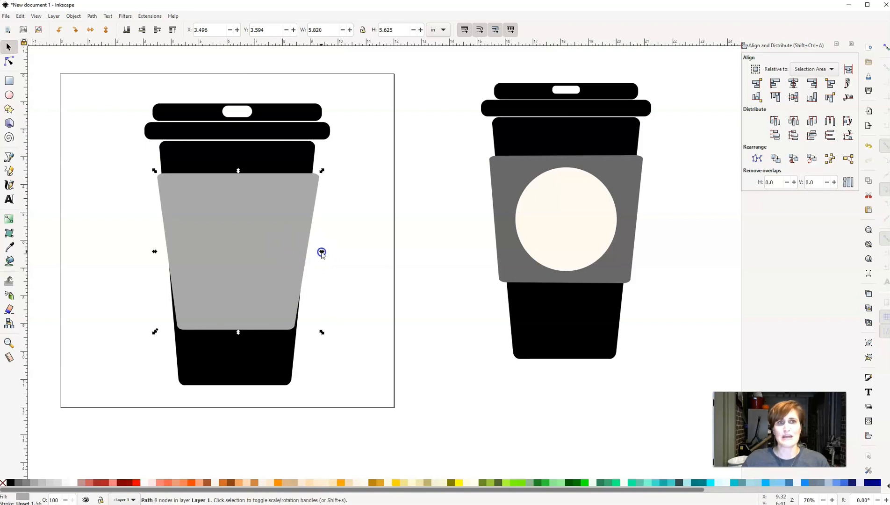
{"action": "mouse_move", "coordinate": [96, 80]}
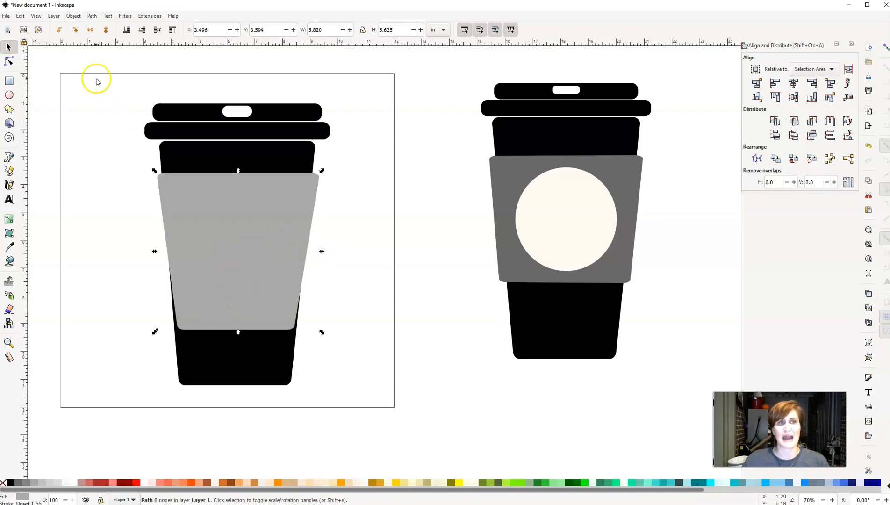
{"action": "mouse_move", "coordinate": [10, 62]}
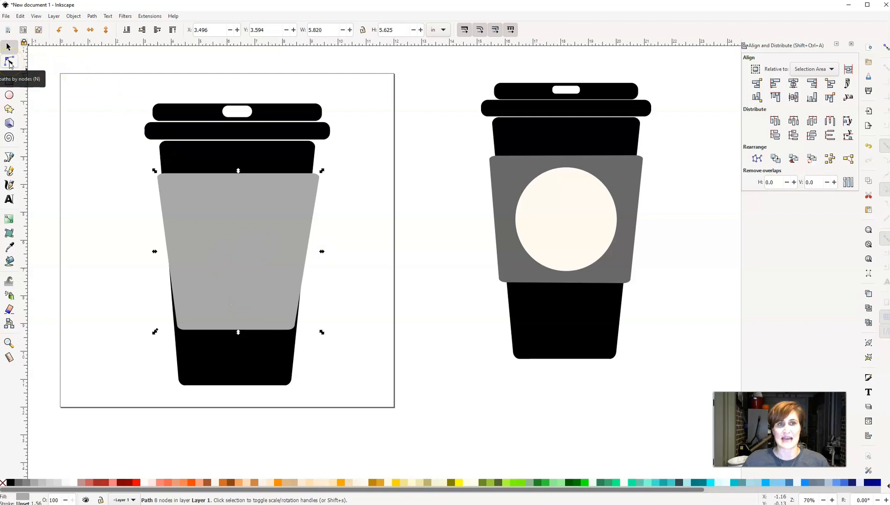
Raise the sleeve's bottom corner nodes so they sit on the cup's sides, rescaling its height in between.
{"action": "left_click", "coordinate": [9, 62]}
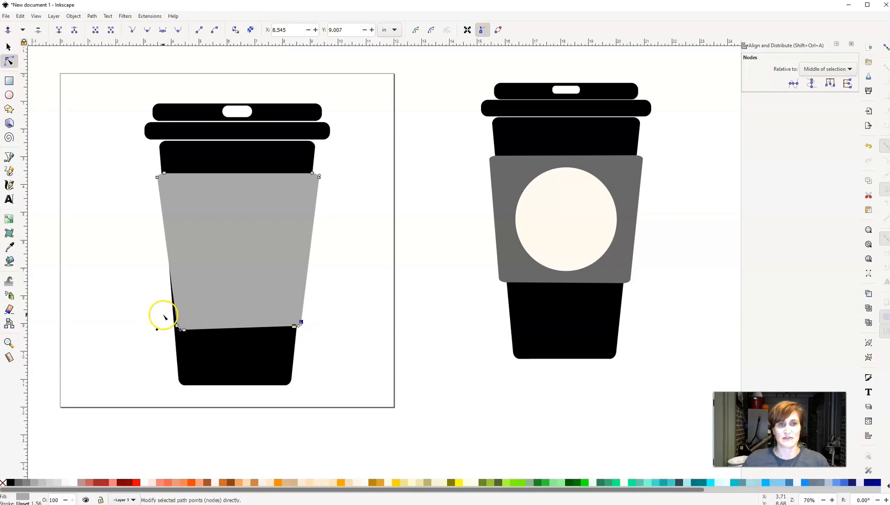
{"action": "left_click", "coordinate": [178, 327]}
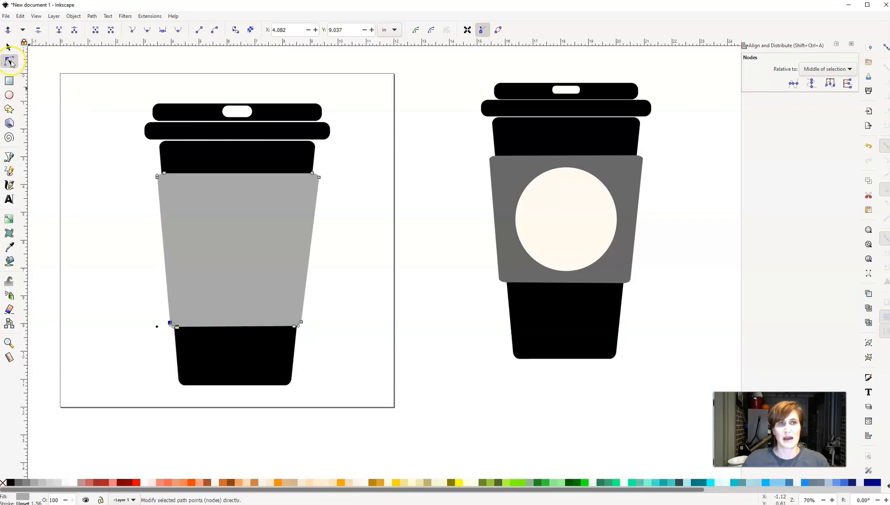
{"action": "left_click", "coordinate": [8, 47]}
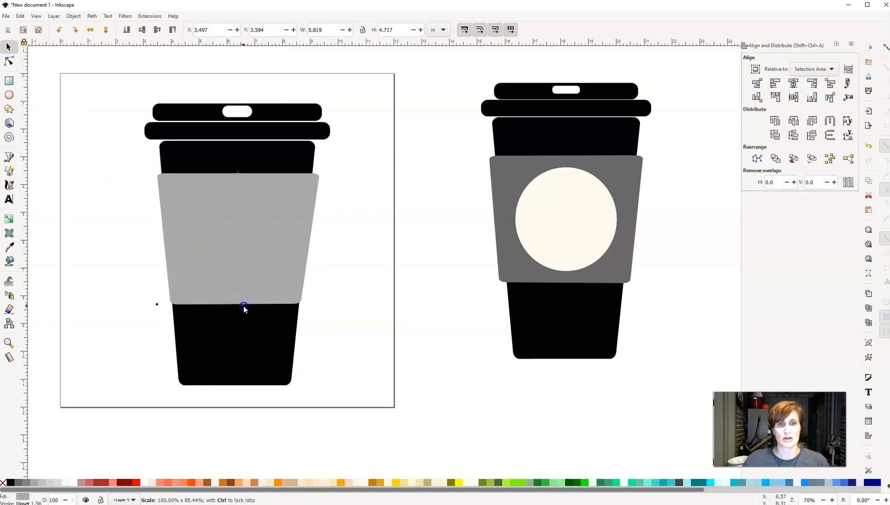
{"action": "left_click", "coordinate": [10, 61]}
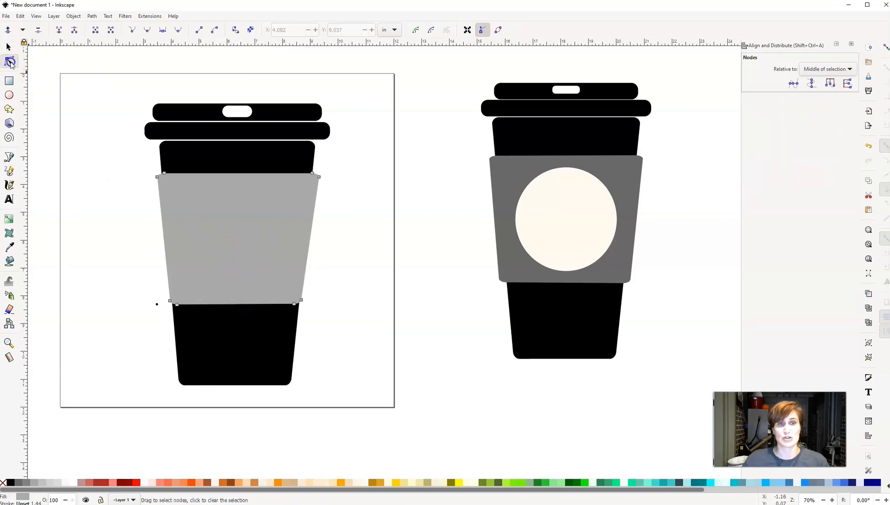
{"action": "left_click", "coordinate": [172, 302]}
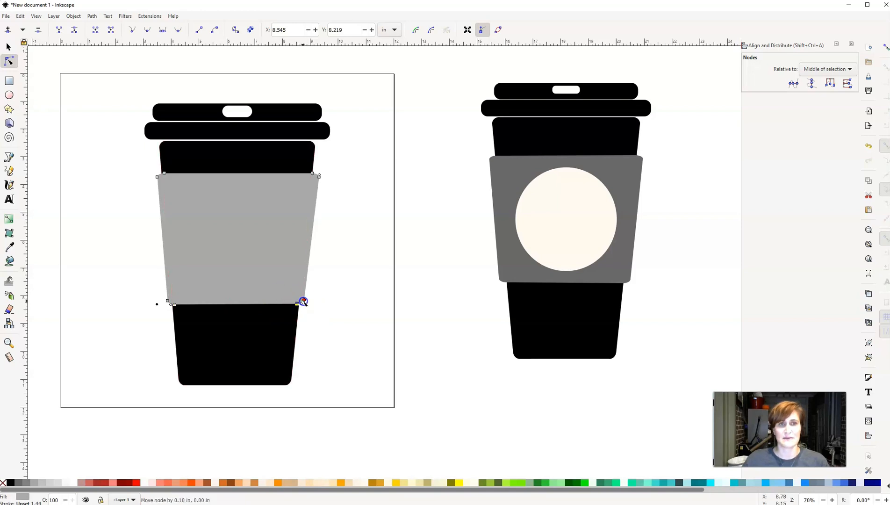
{"action": "left_click", "coordinate": [8, 46]}
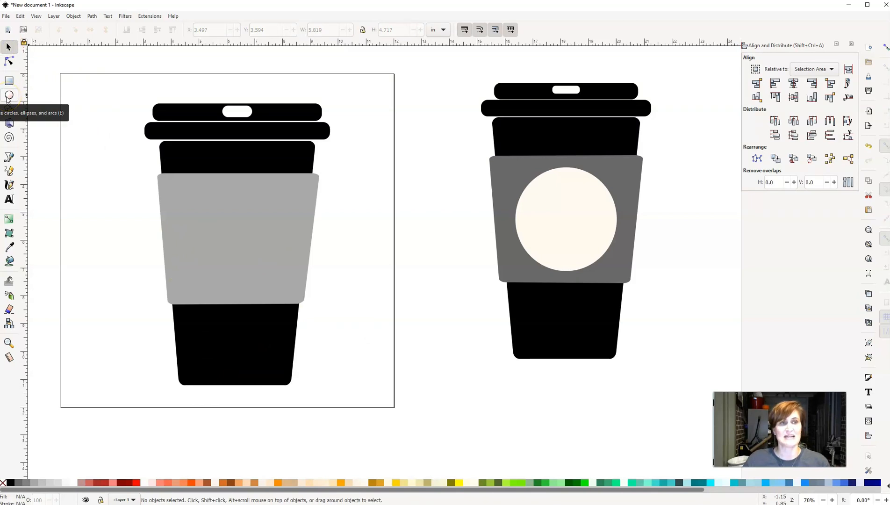
Draw a circle and fill it with the cream palette swatch for the sleeve logo.
{"action": "left_click", "coordinate": [10, 95]}
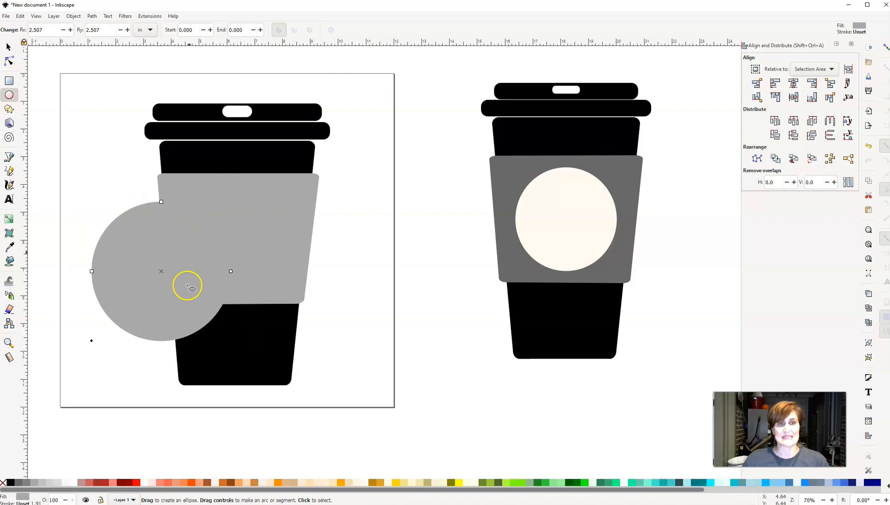
{"action": "mouse_move", "coordinate": [262, 385]}
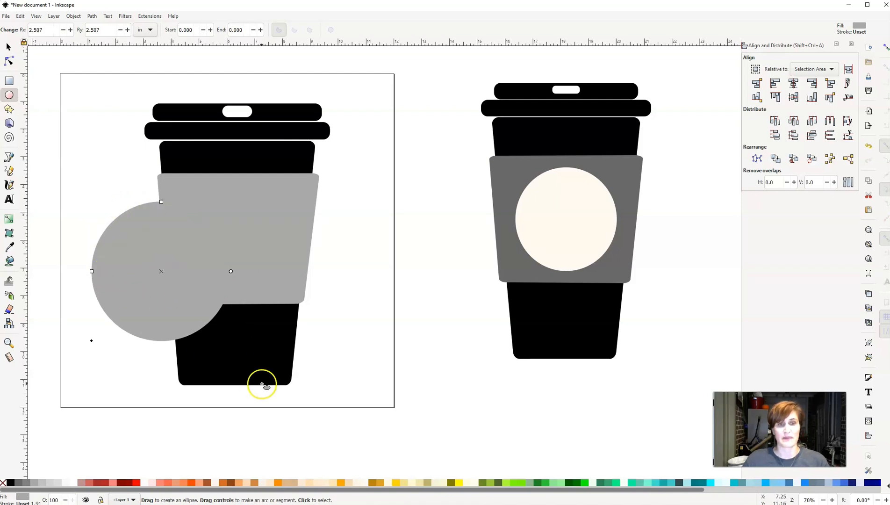
{"action": "left_click", "coordinate": [311, 483]}
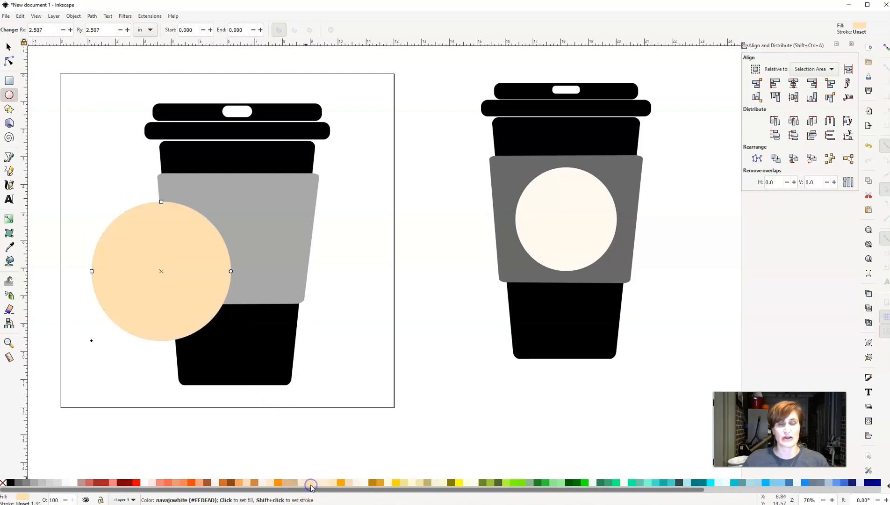
{"action": "left_click", "coordinate": [312, 484]}
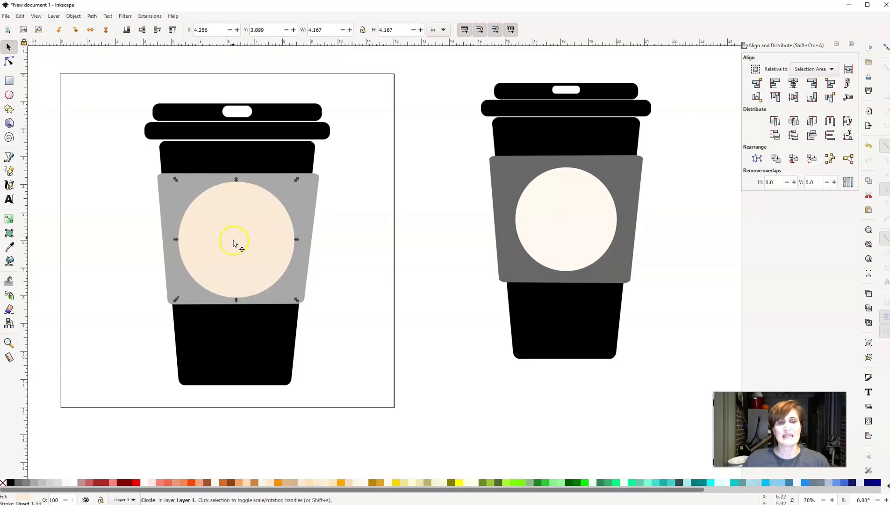
{"action": "mouse_move", "coordinate": [206, 247]}
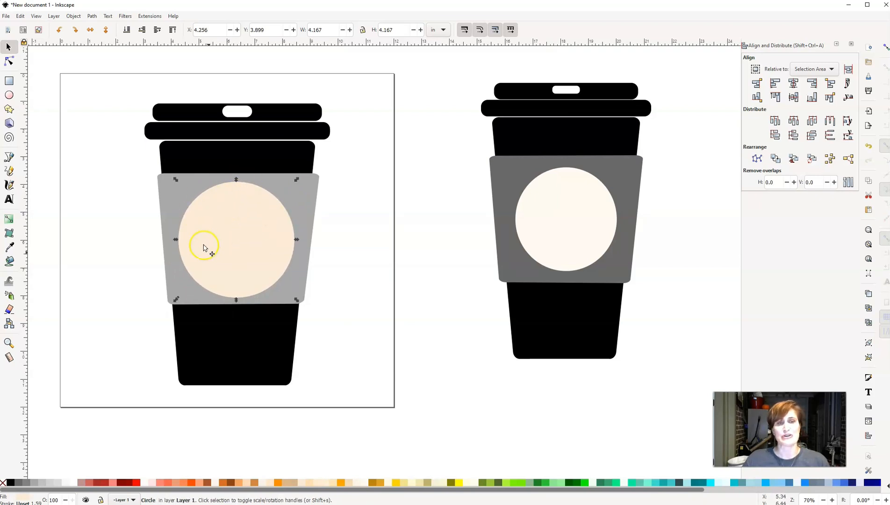
{"action": "mouse_move", "coordinate": [116, 90]}
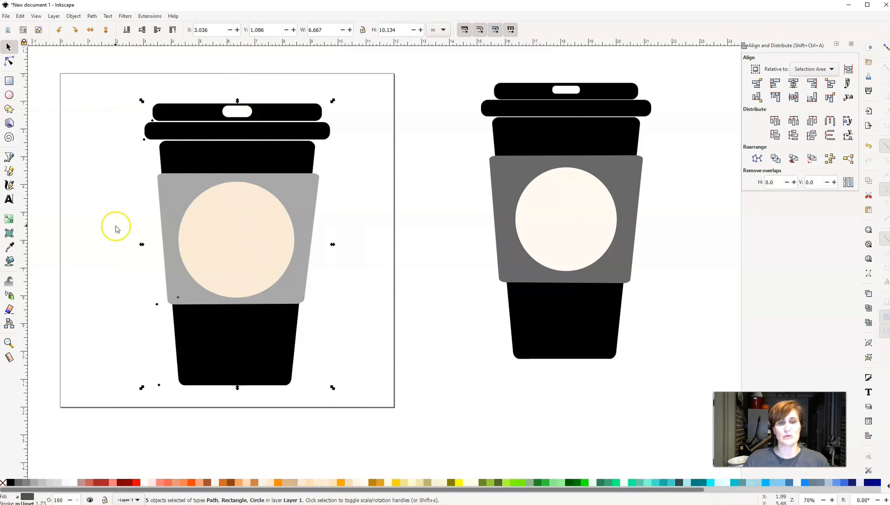
{"action": "mouse_move", "coordinate": [794, 83]}
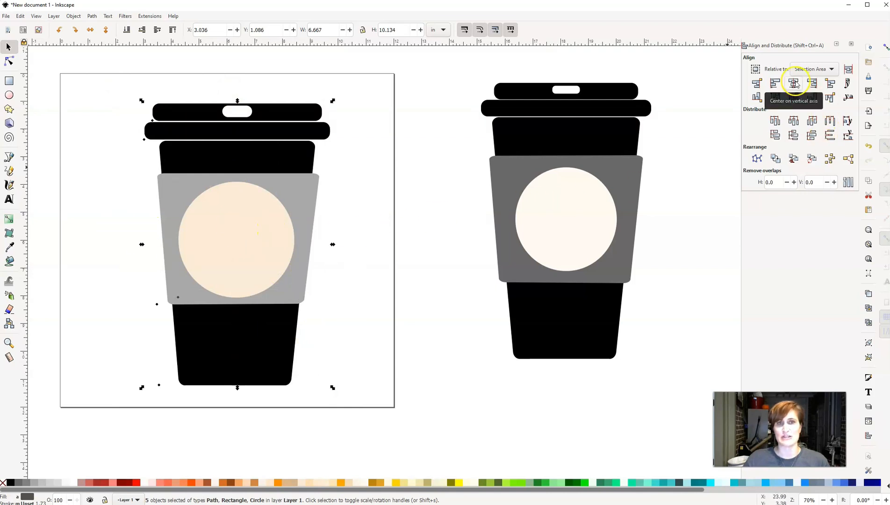
Center the lid, cup body, sleeve and cream circle on one vertical axis.
{"action": "left_click", "coordinate": [382, 203]}
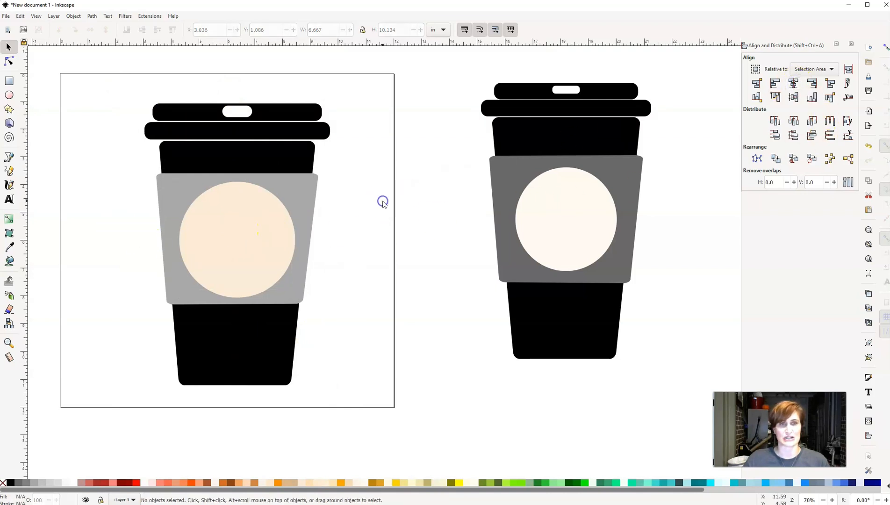
{"action": "mouse_move", "coordinate": [361, 187]}
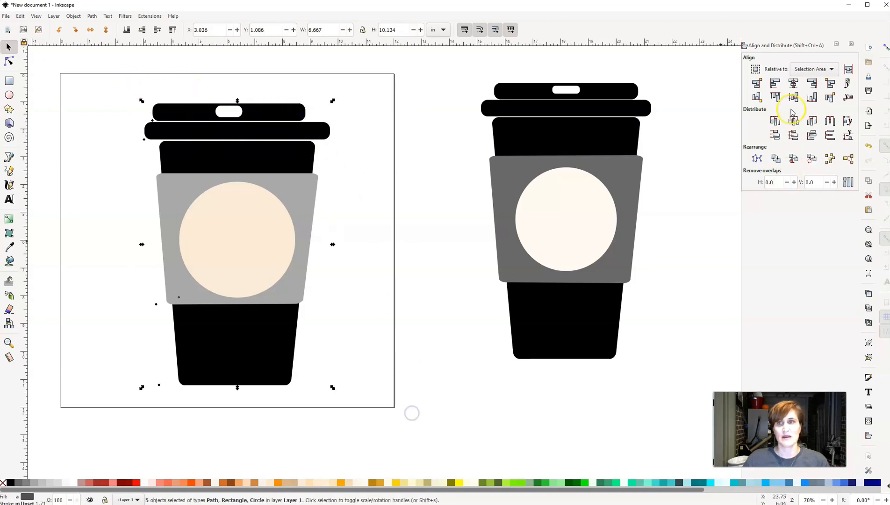
{"action": "left_click", "coordinate": [389, 183]}
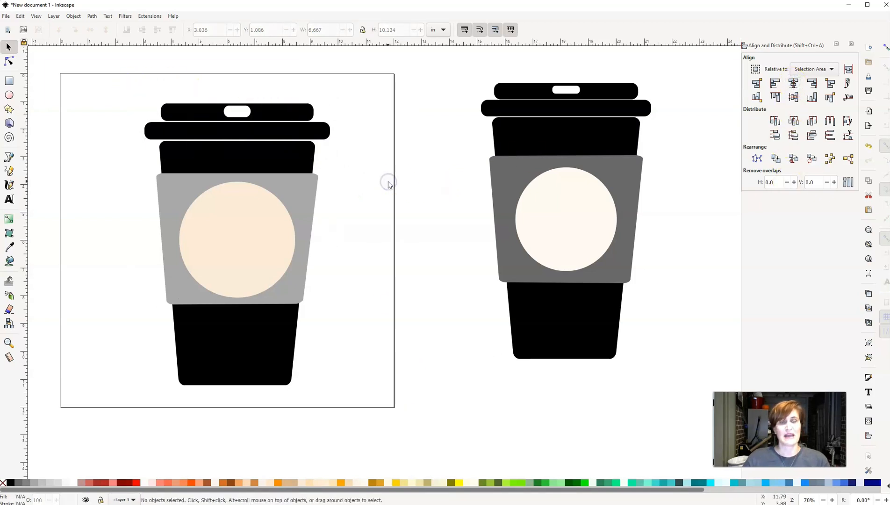
{"action": "mouse_move", "coordinate": [284, 120]}
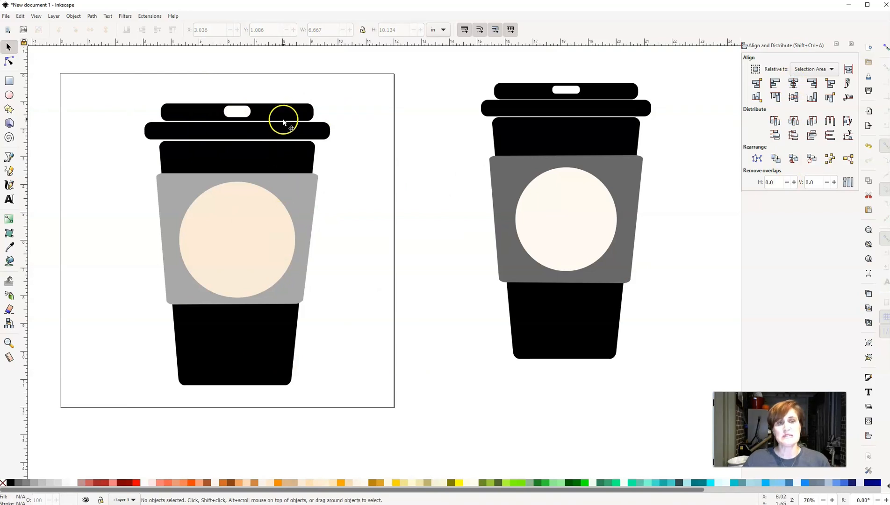
{"action": "mouse_move", "coordinate": [279, 258]}
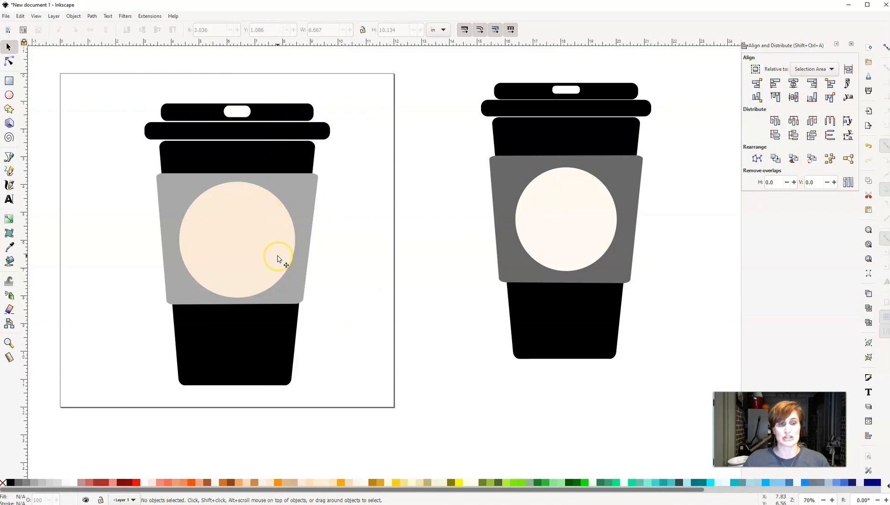
{"action": "mouse_move", "coordinate": [281, 261]}
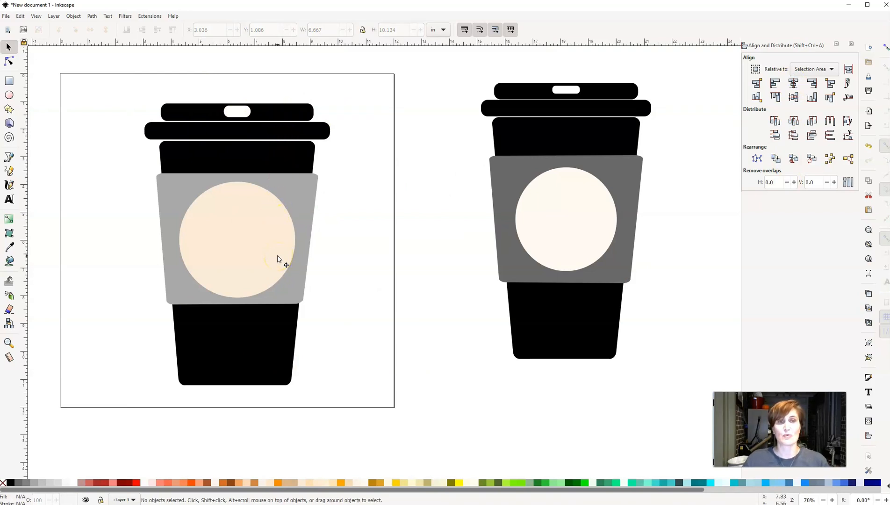